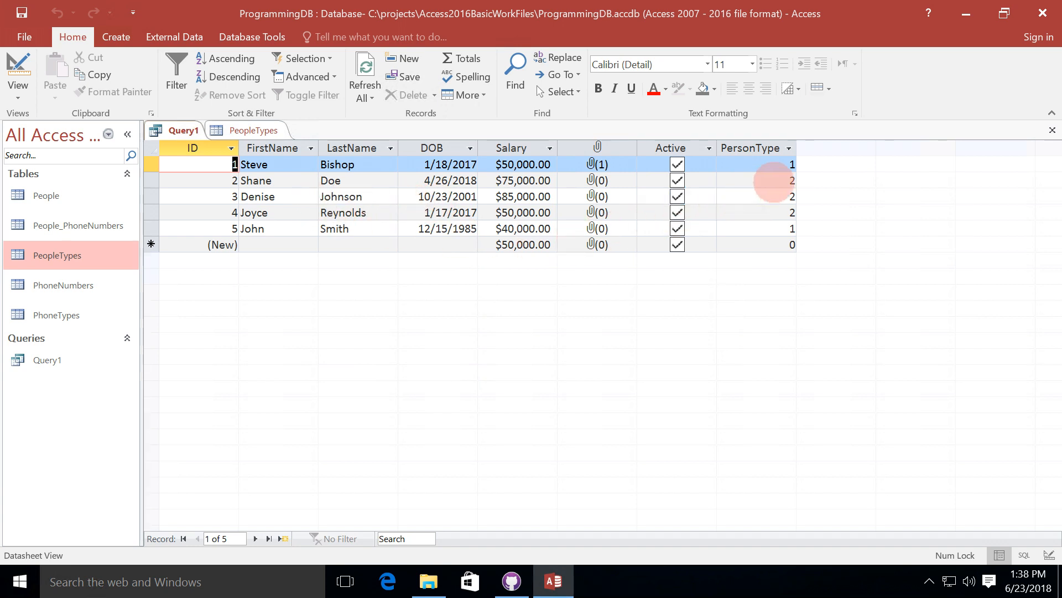
# - Compare Query1's PersonType values against the PeopleTypes list to learn what the type numbers mean
pyautogui.click(791, 181)
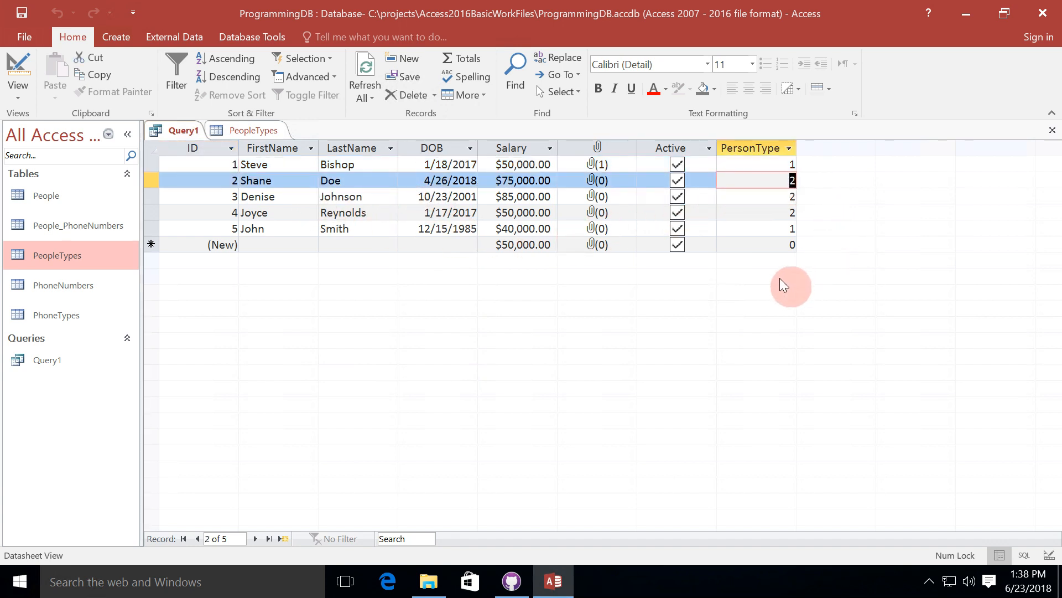
pyautogui.moveTo(319, 298)
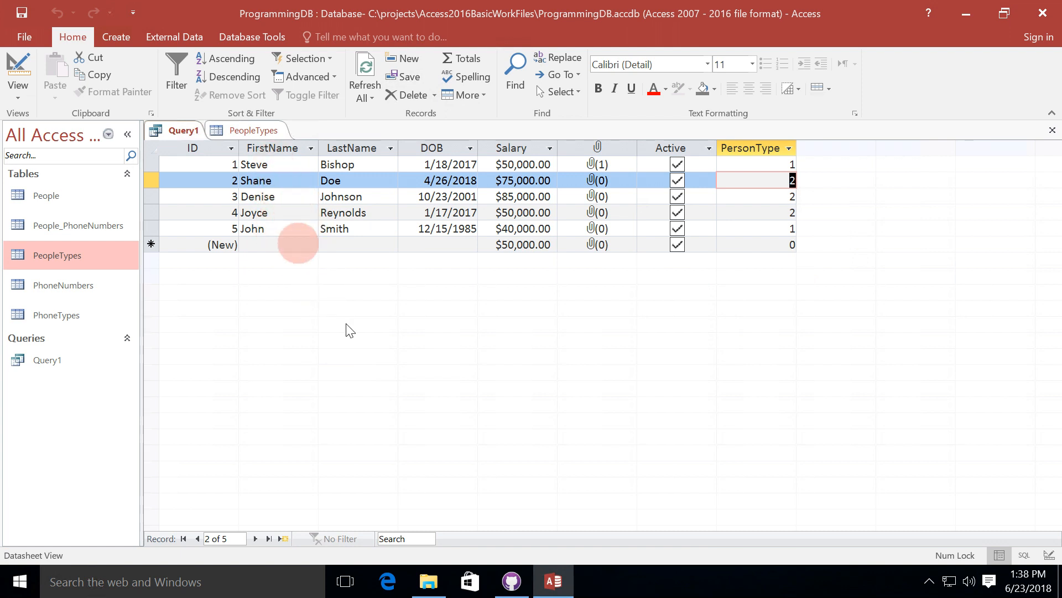
pyautogui.moveTo(376, 352)
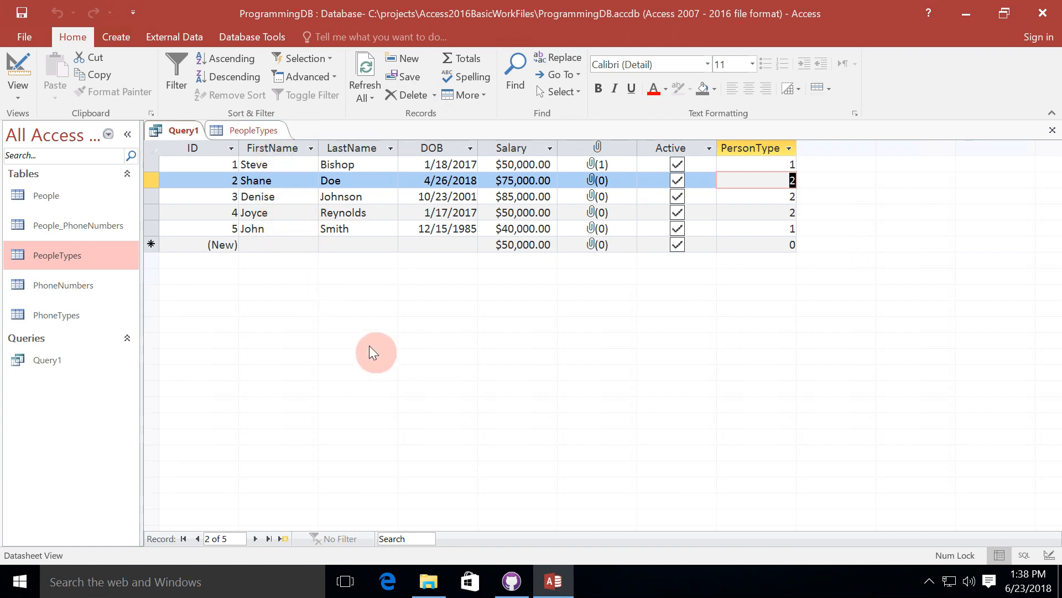
pyautogui.moveTo(325, 312)
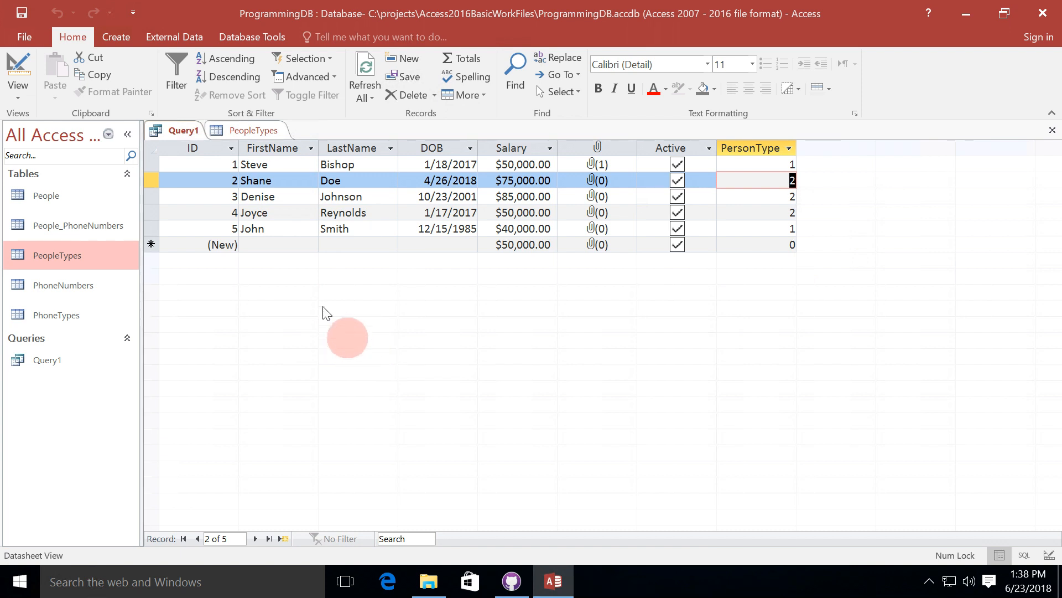
pyautogui.click(255, 129)
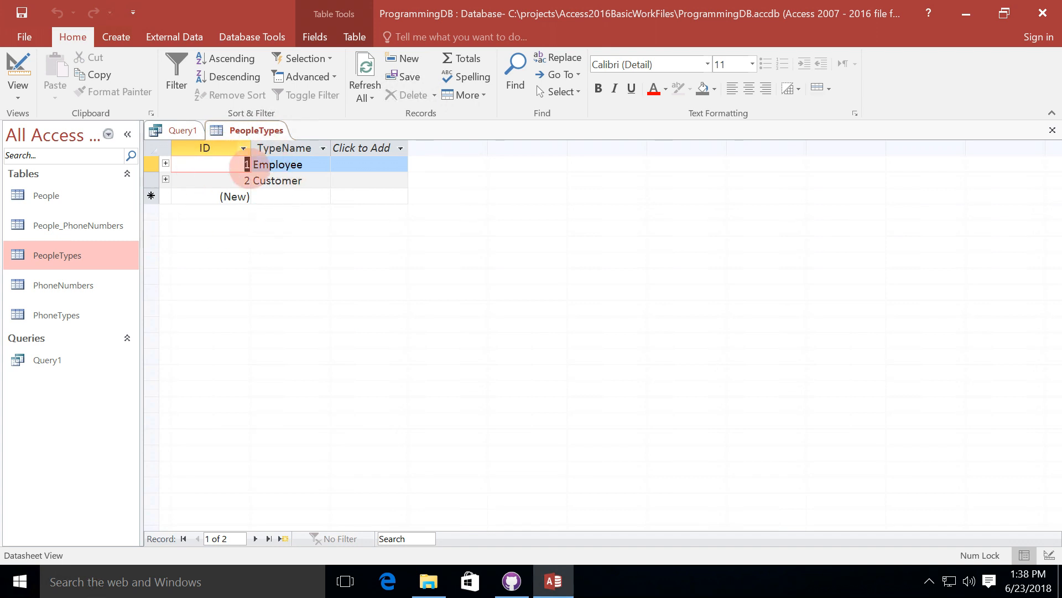
pyautogui.click(183, 130)
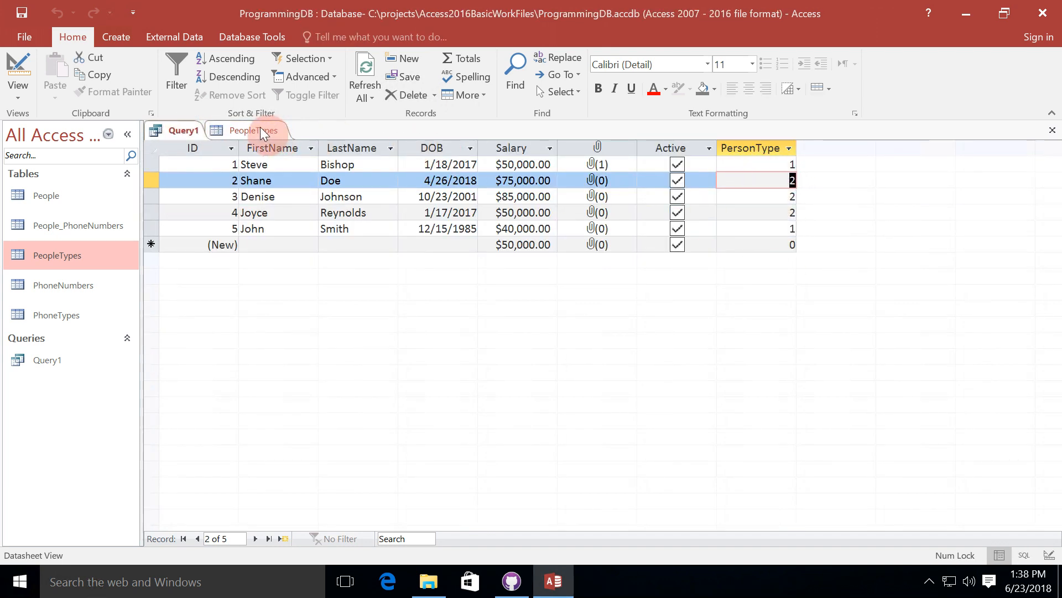
pyautogui.click(256, 129)
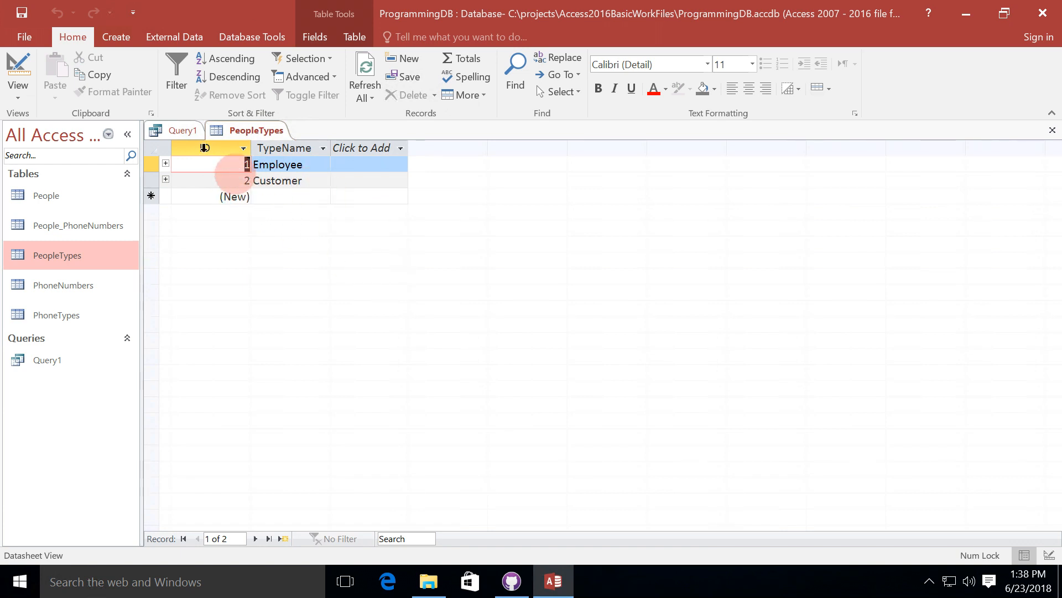
pyautogui.click(180, 130)
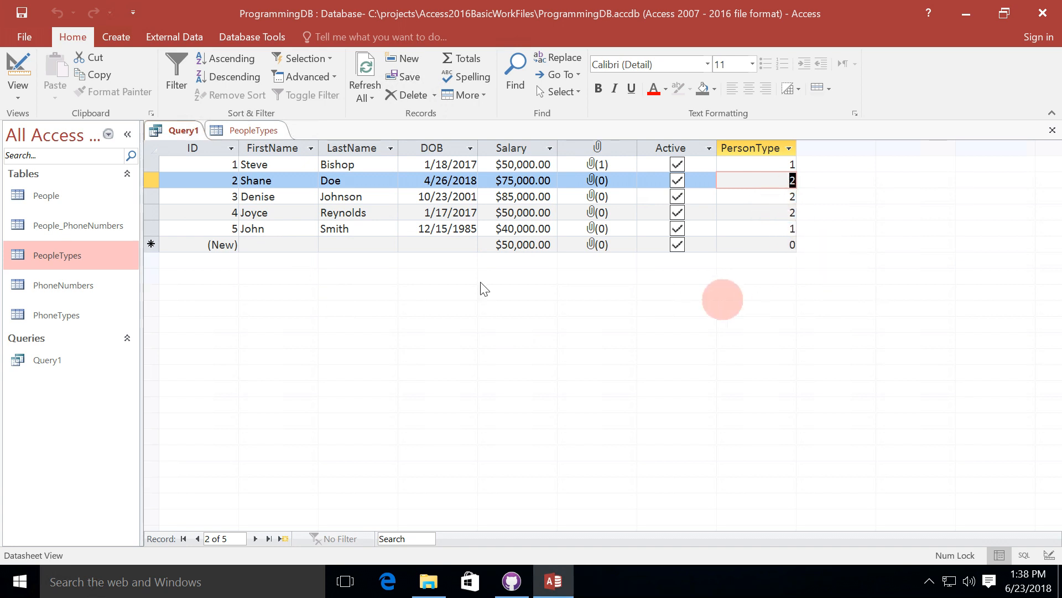
# - Switch Query1 to SQL view and complete it as SELECT People.* FROM People
pyautogui.rightClick(183, 129)
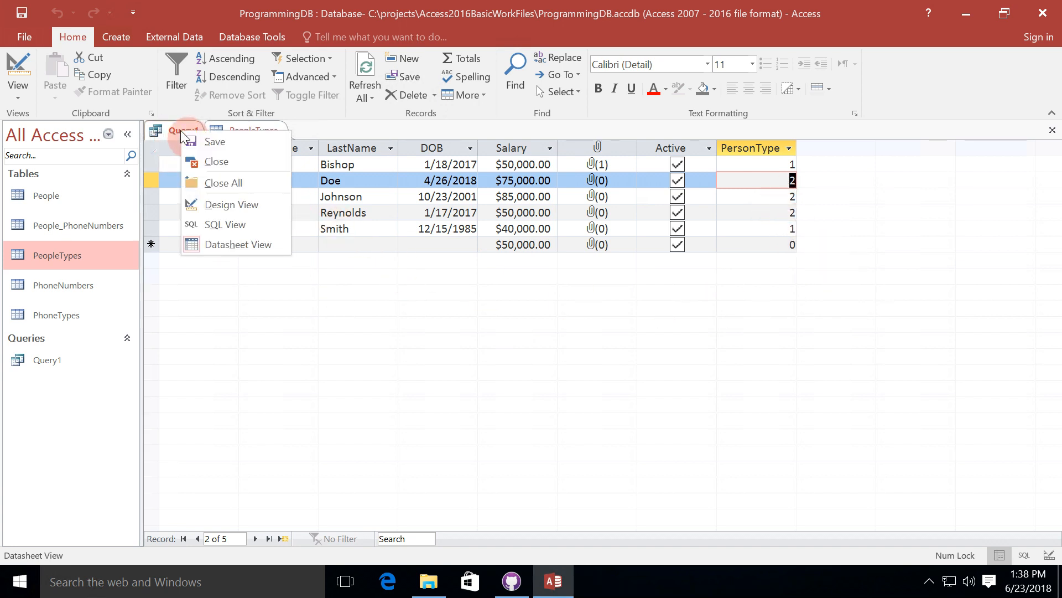
pyautogui.click(232, 203)
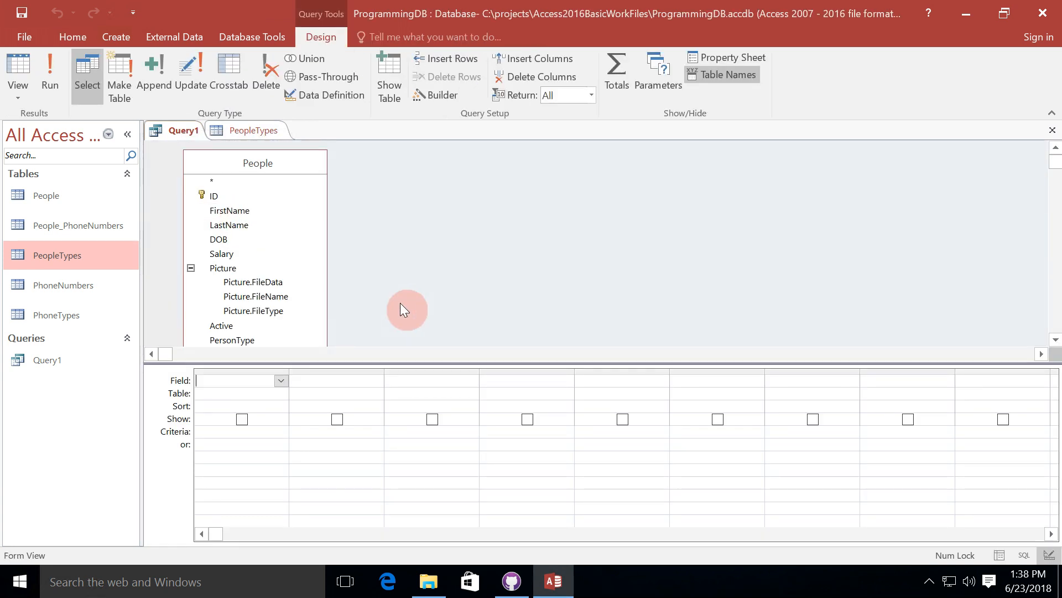
pyautogui.moveTo(1049, 451)
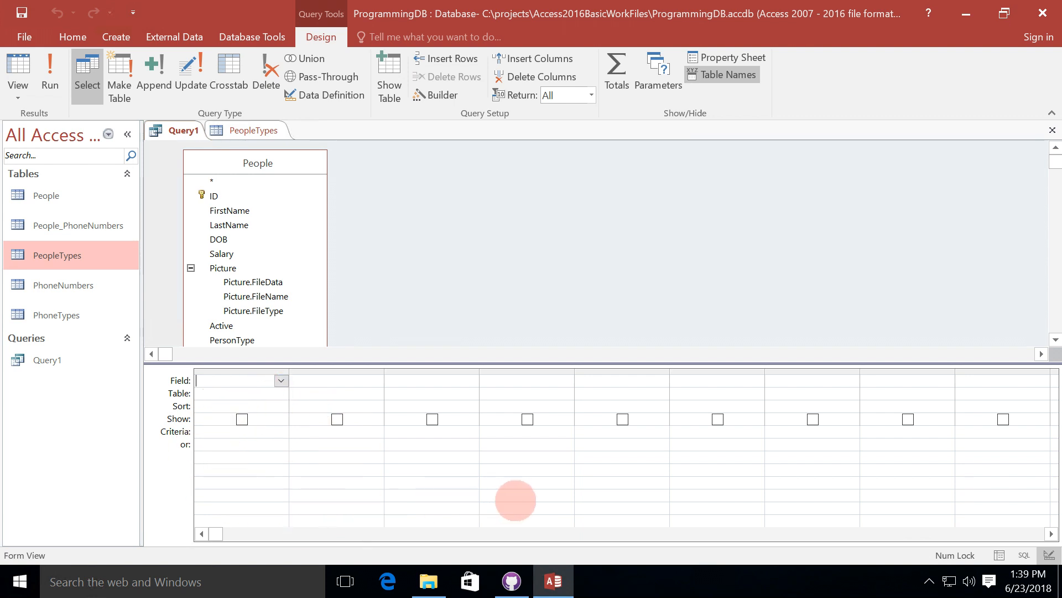
pyautogui.moveTo(390, 499)
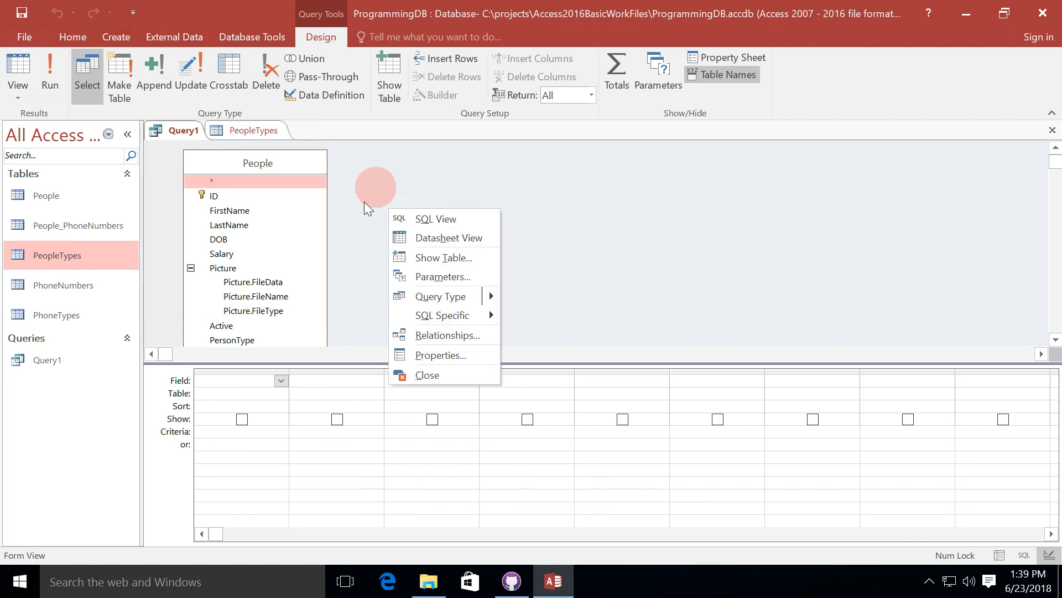
pyautogui.moveTo(440, 219)
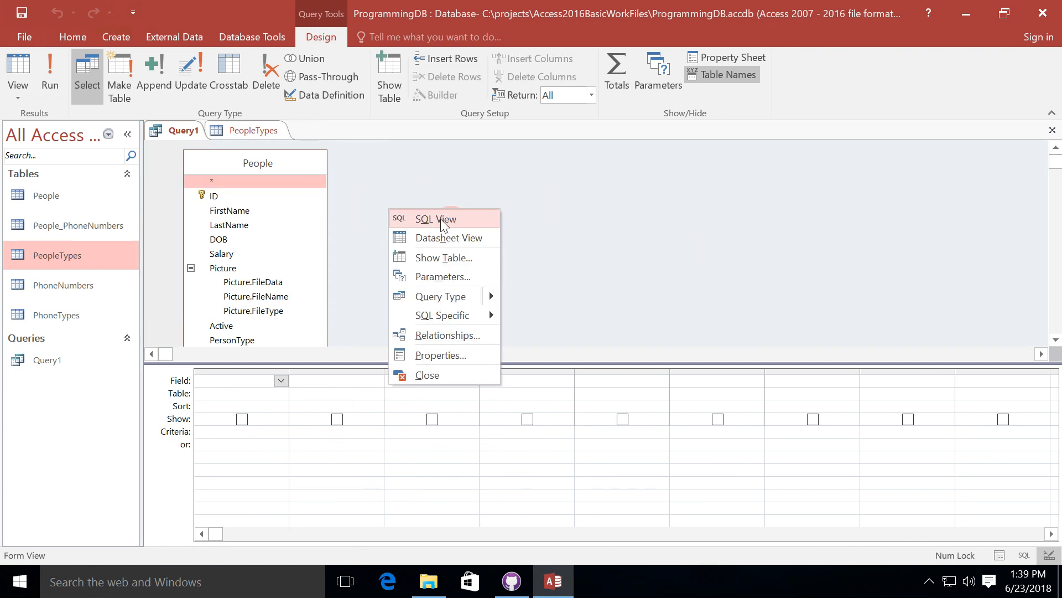
pyautogui.click(435, 218)
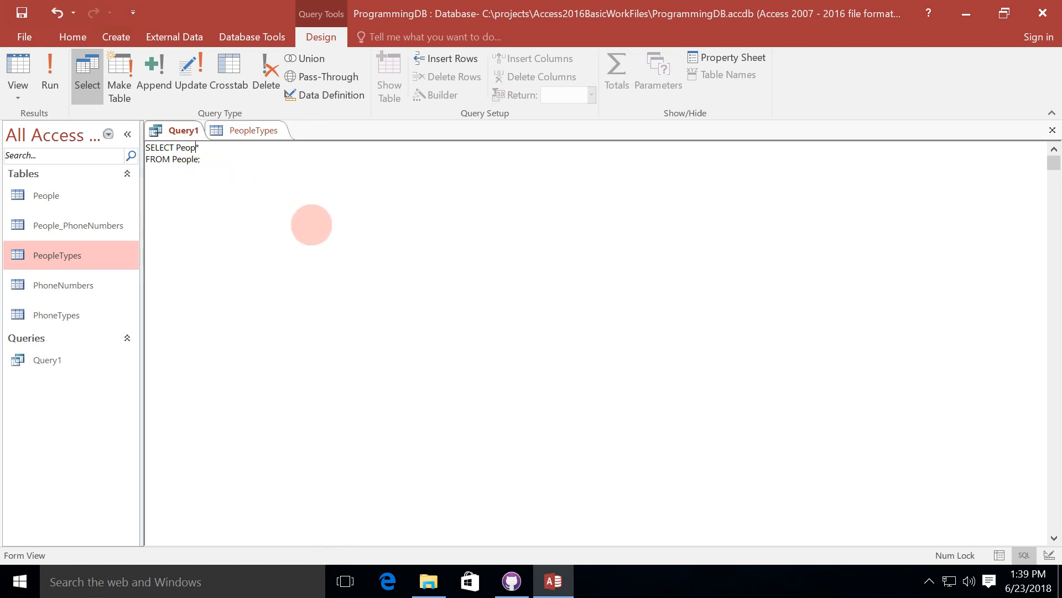
pyautogui.write('le.*')
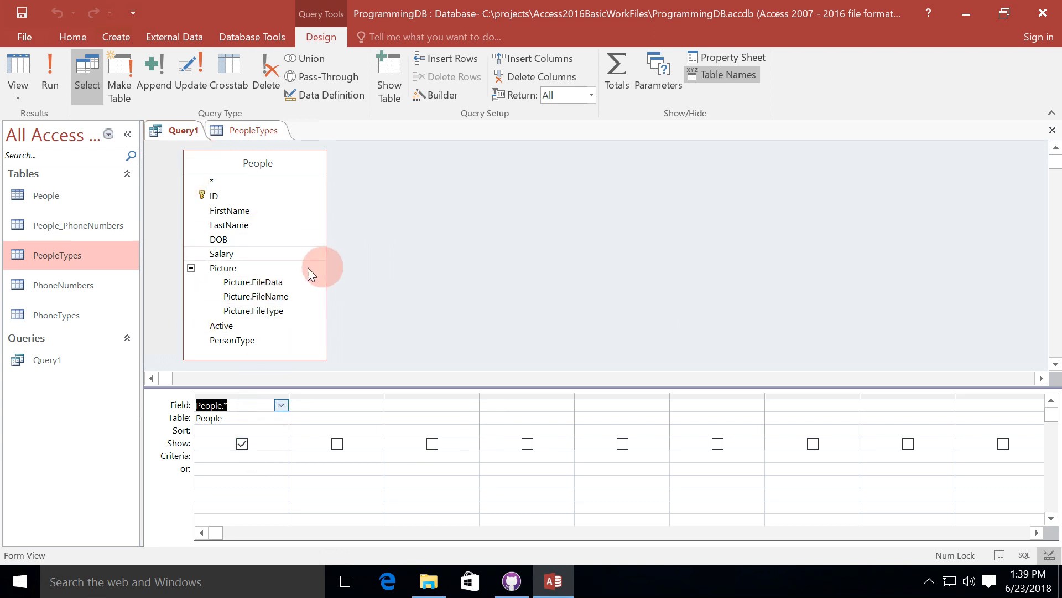
pyautogui.moveTo(514, 338)
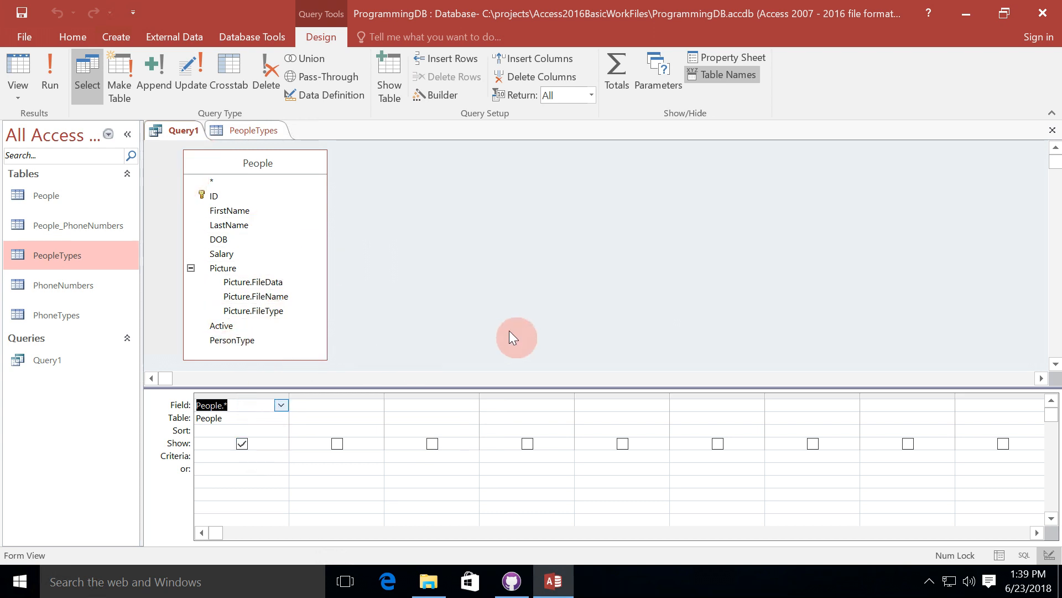
# - Add PersonType to the grid with criterion 2 and run to list the three type-2 people
pyautogui.click(232, 339)
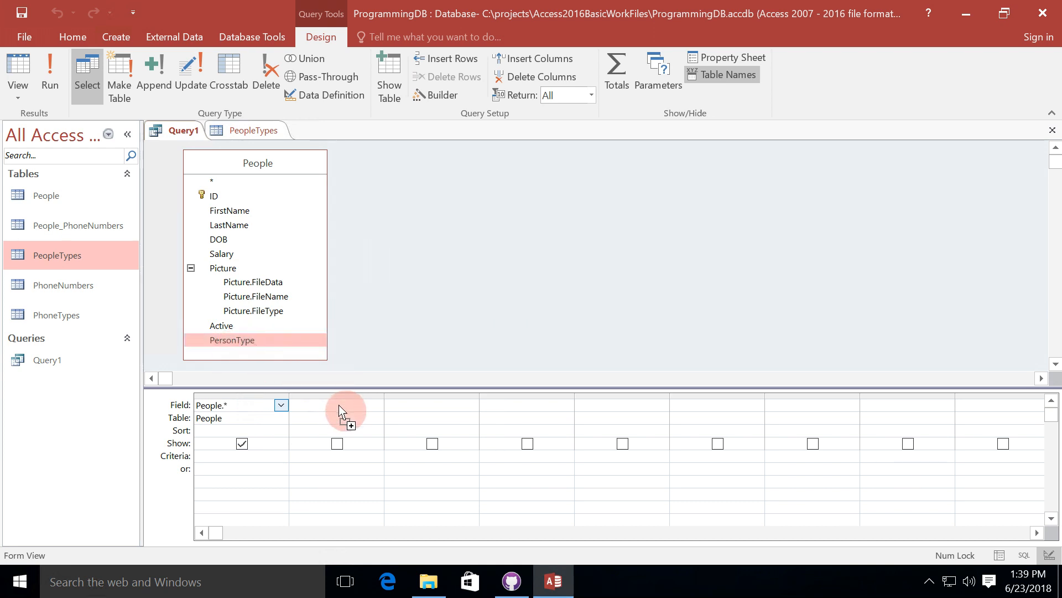
pyautogui.moveTo(232, 340); pyautogui.dragTo(338, 405)
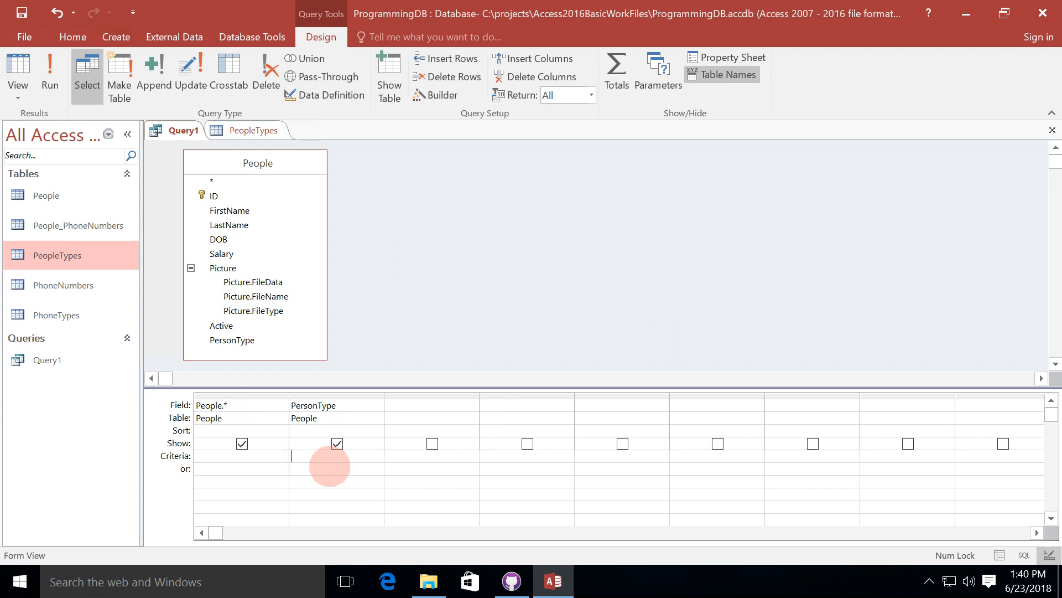
pyautogui.write('2')
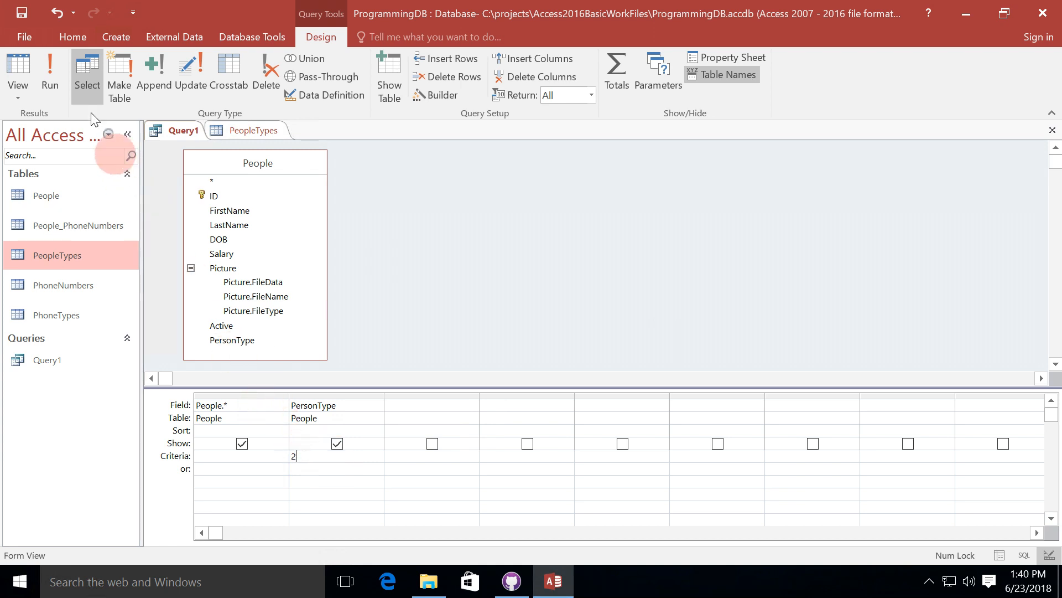
pyautogui.click(49, 74)
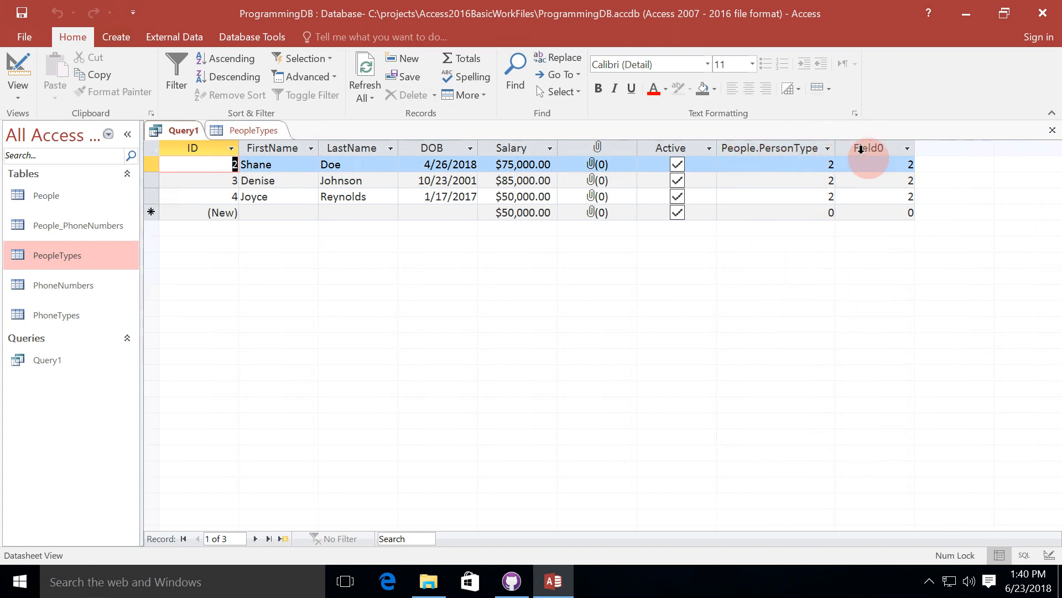
pyautogui.moveTo(876, 331)
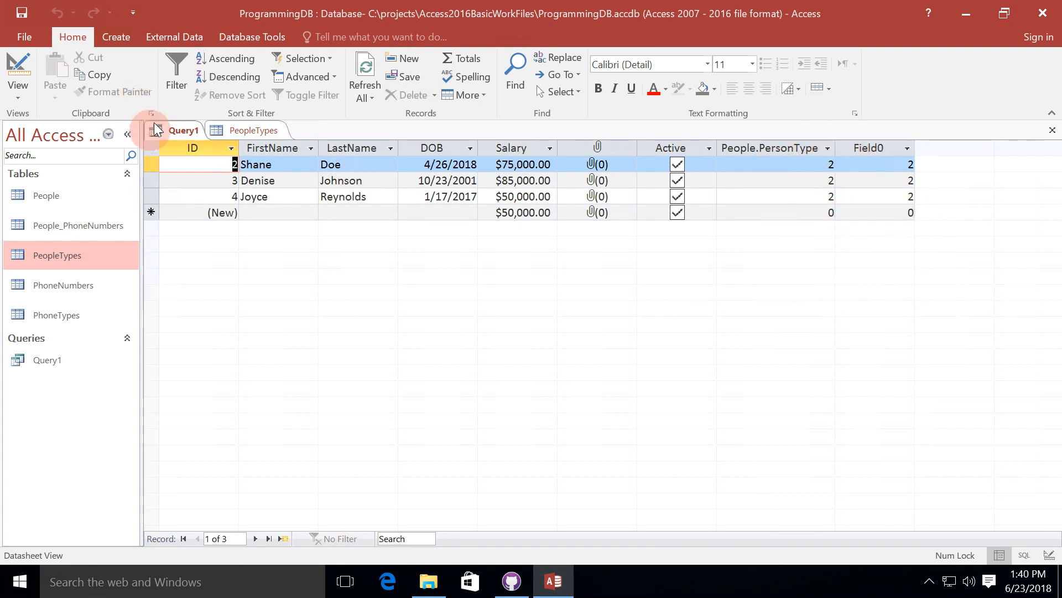
# - Hide the PersonType criterion column from output, keeping People.*, and rerun for three type-2 people
pyautogui.click(18, 71)
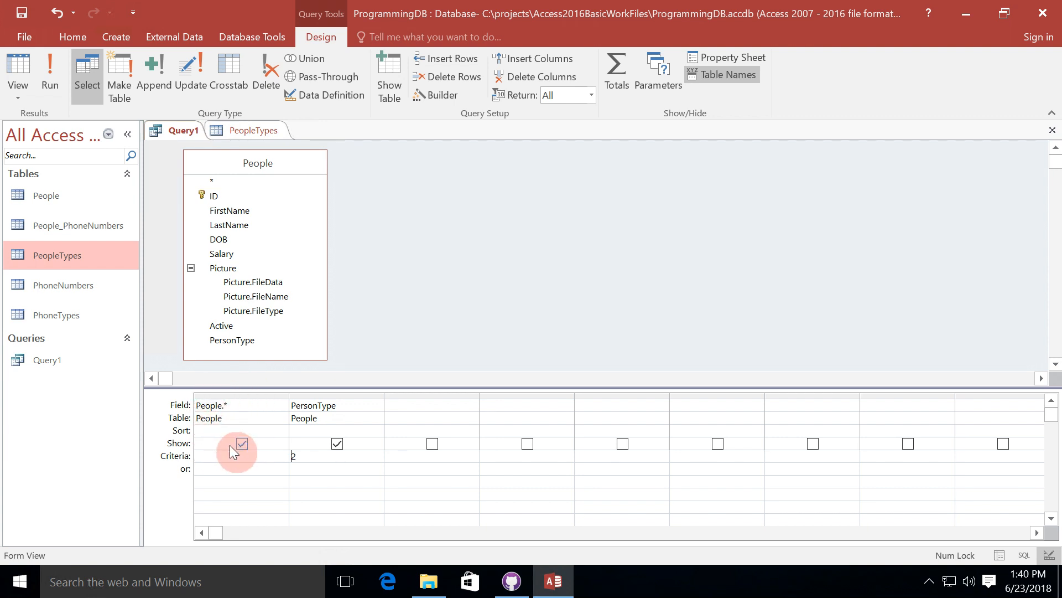
pyautogui.click(243, 442)
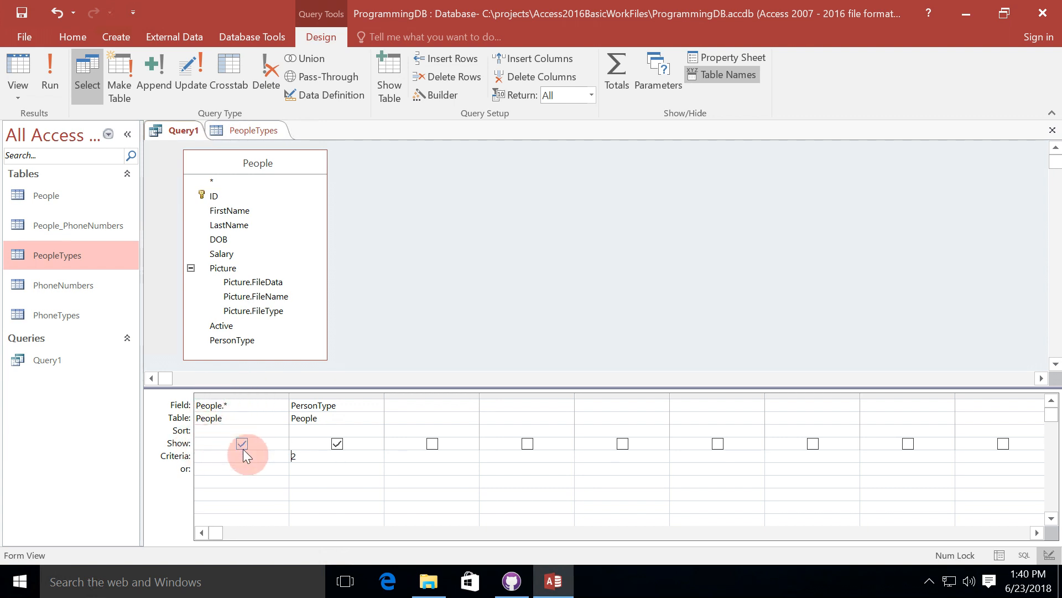
pyautogui.click(243, 443)
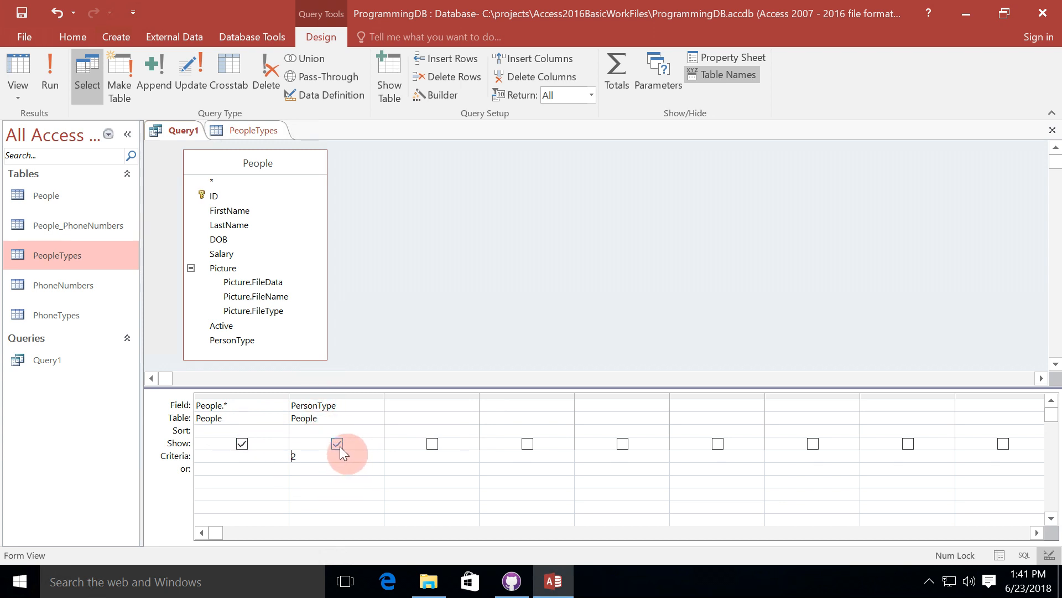
pyautogui.click(336, 443)
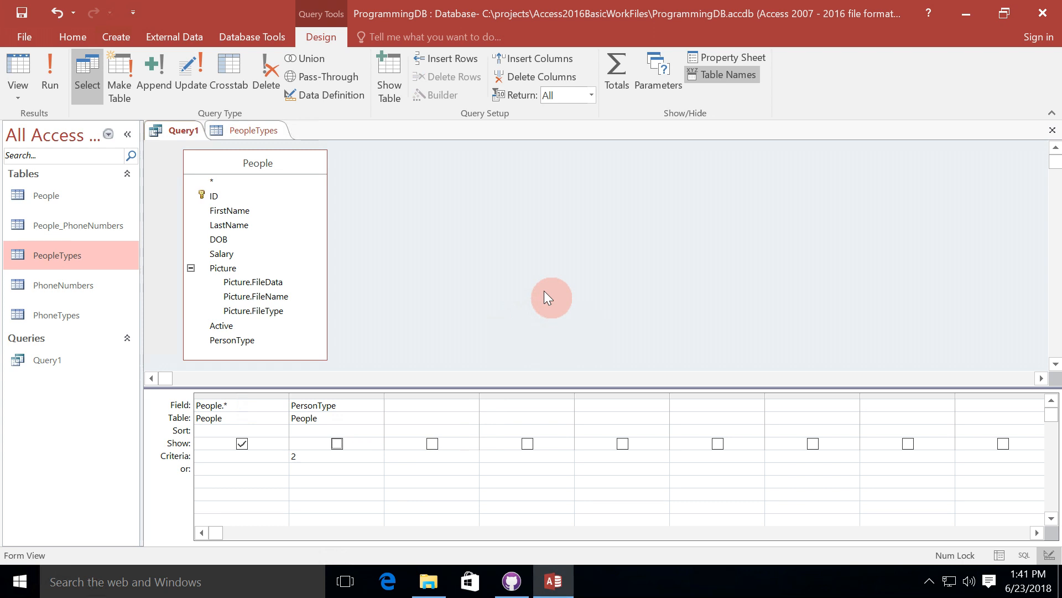
pyautogui.click(48, 74)
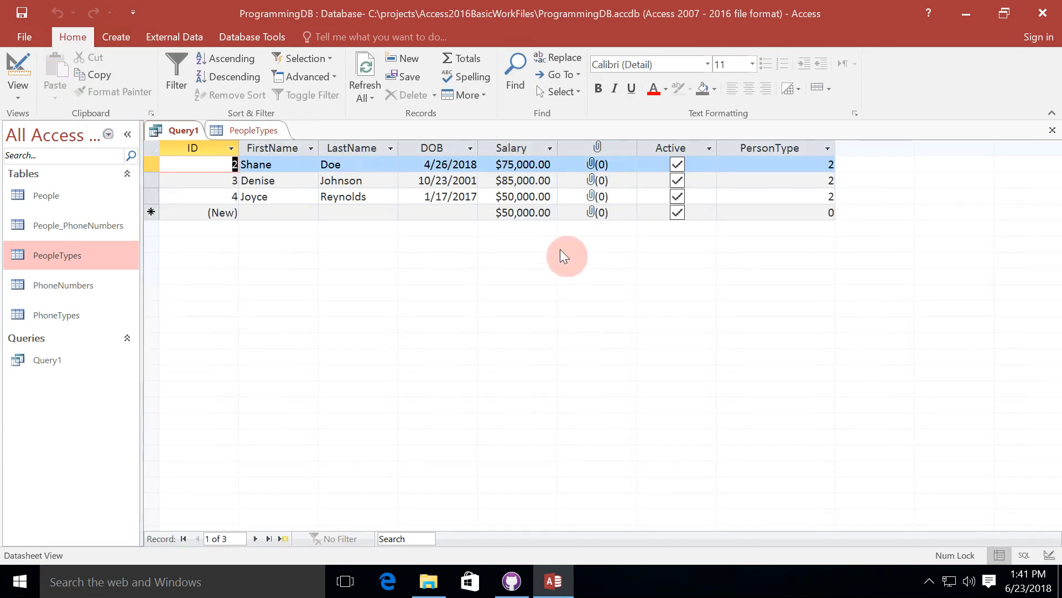
pyautogui.moveTo(870, 297)
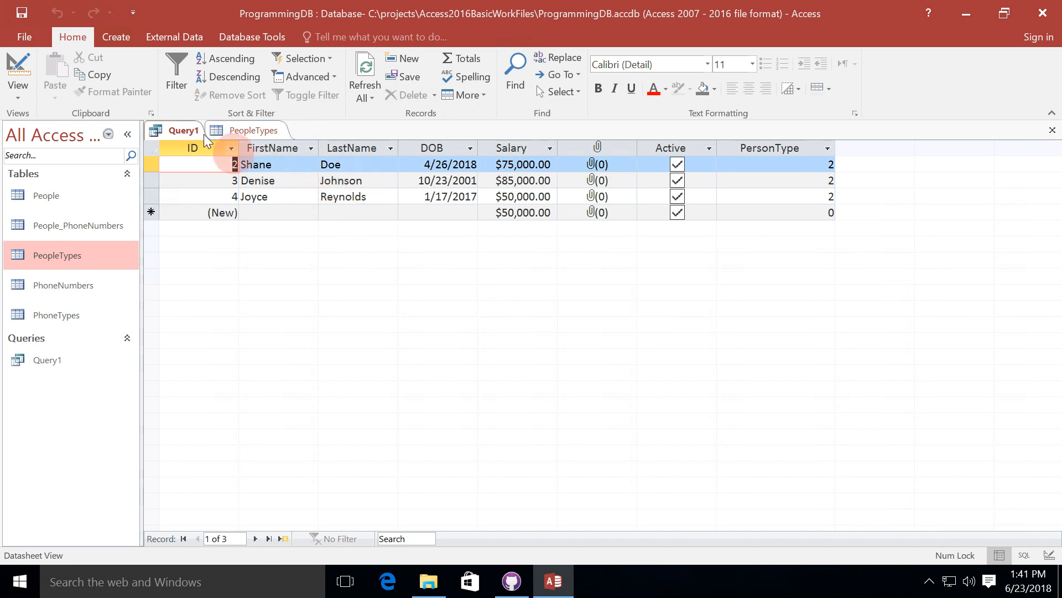
# - Simplify the SQL to WHERE People.PersonType=2, rerun it, and return to SQL view
pyautogui.rightClick(182, 129)
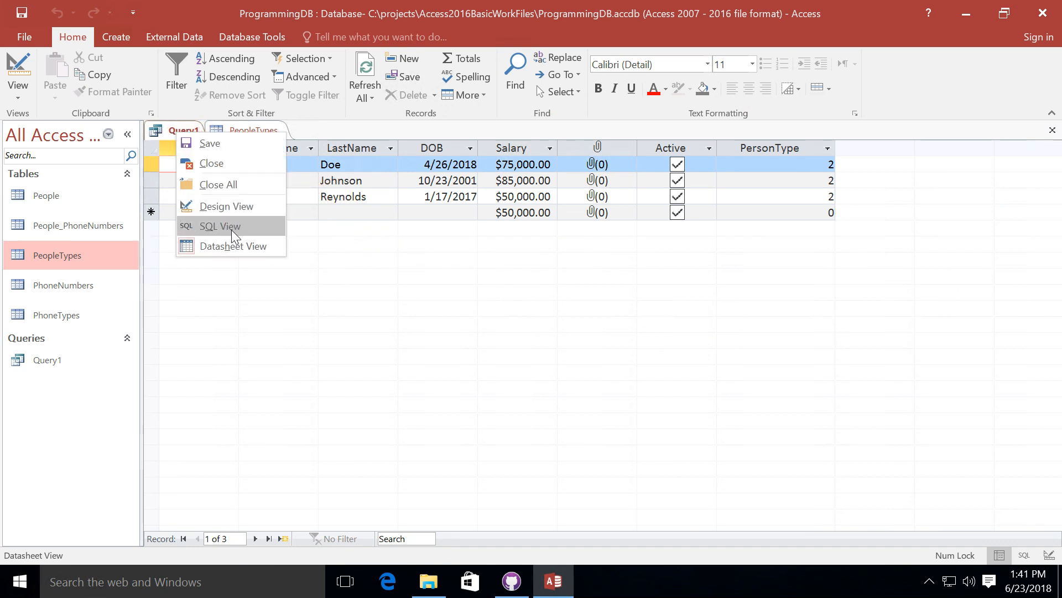
pyautogui.click(219, 226)
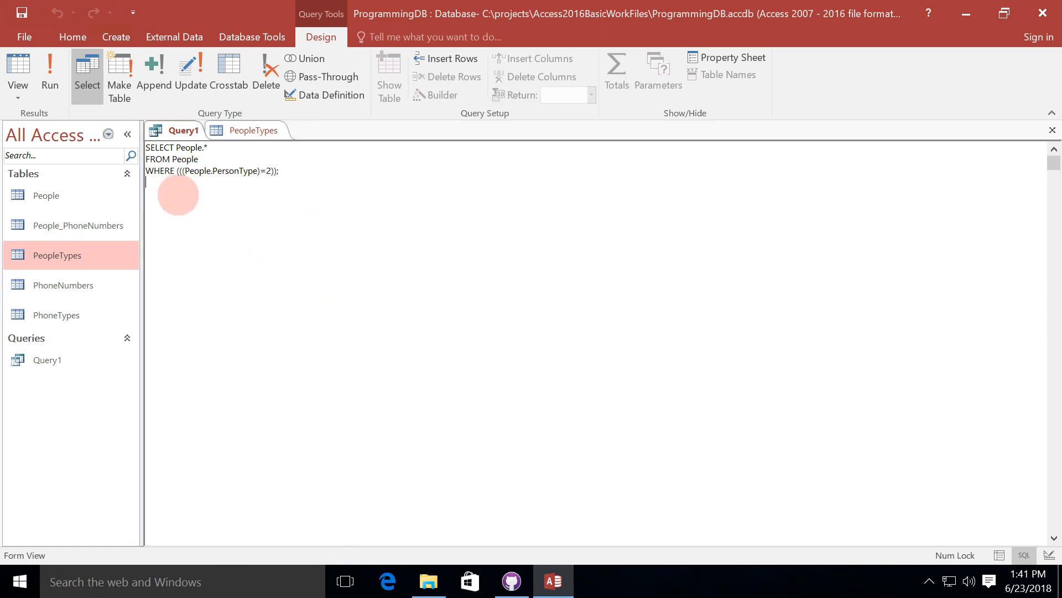
pyautogui.moveTo(335, 218)
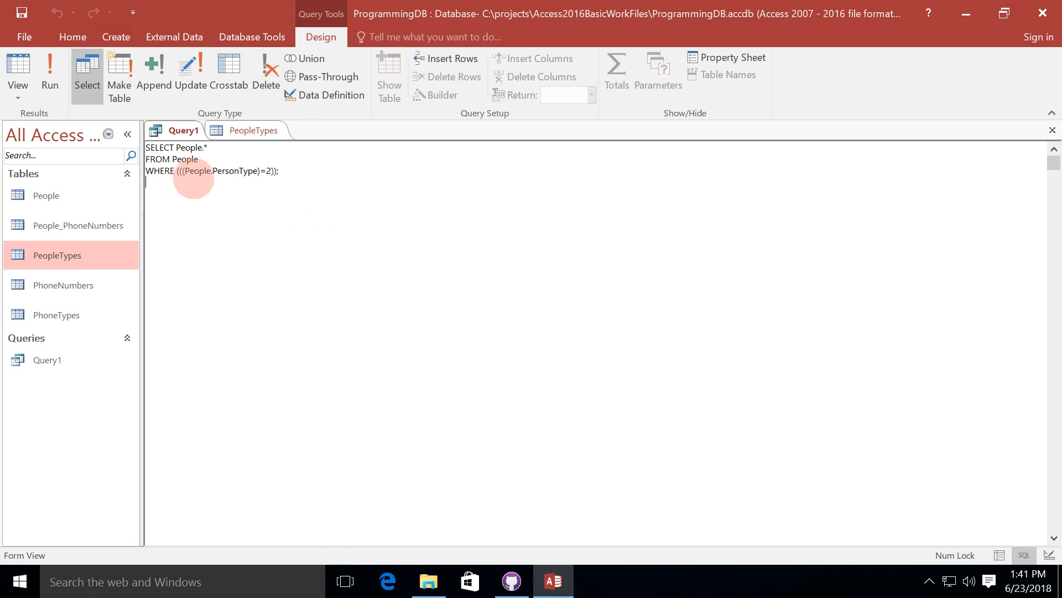
pyautogui.moveTo(368, 202)
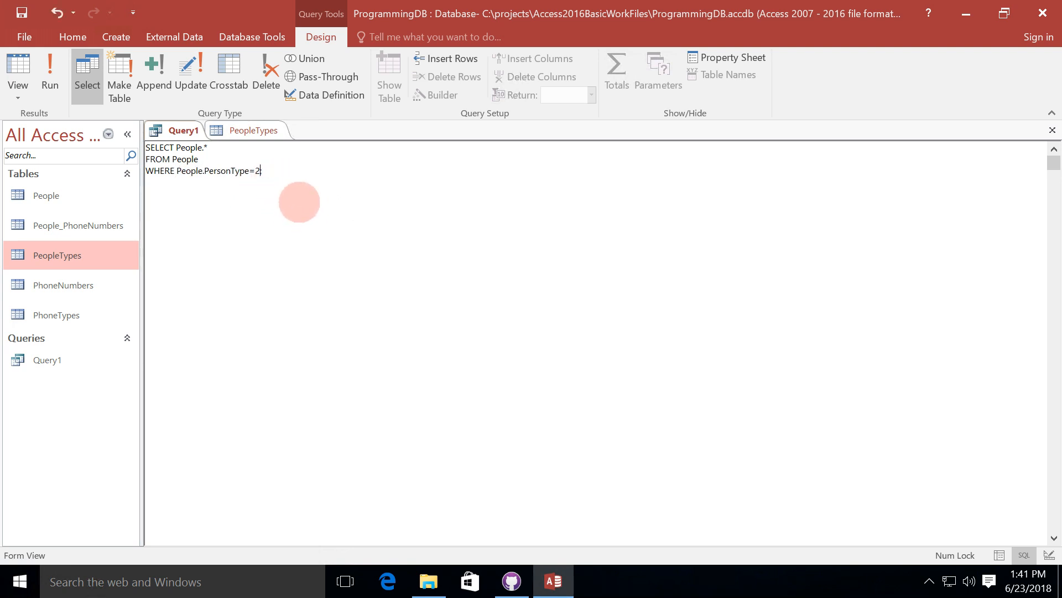
pyautogui.click(50, 70)
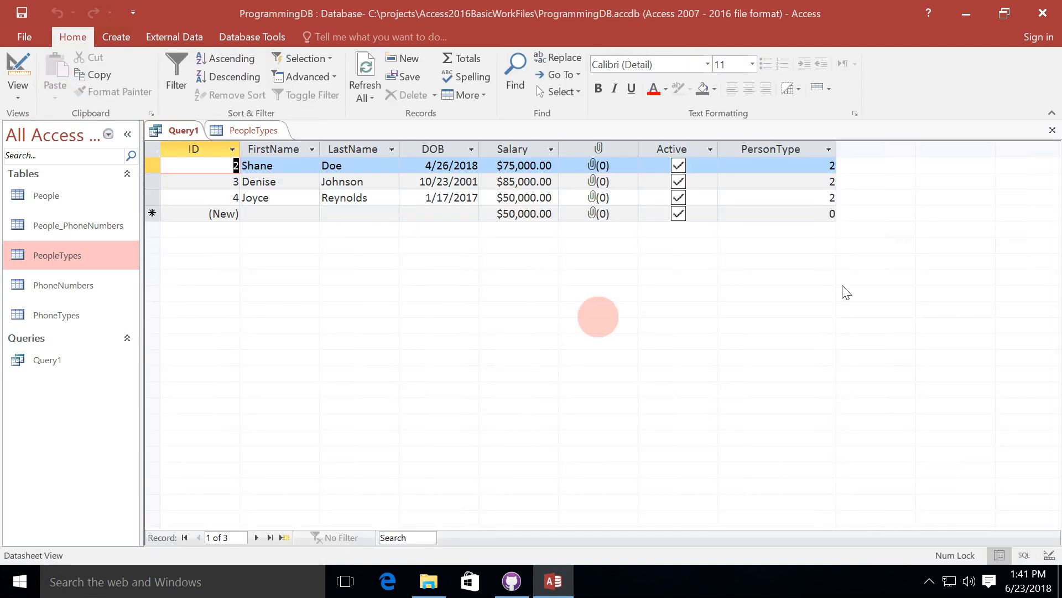
pyautogui.moveTo(820, 325)
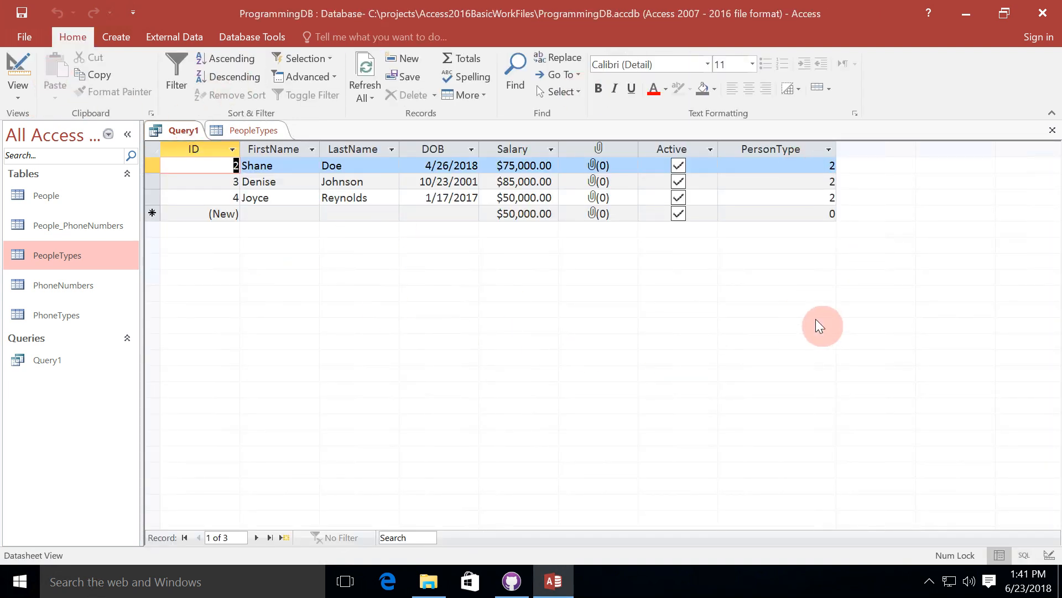
pyautogui.rightClick(181, 129)
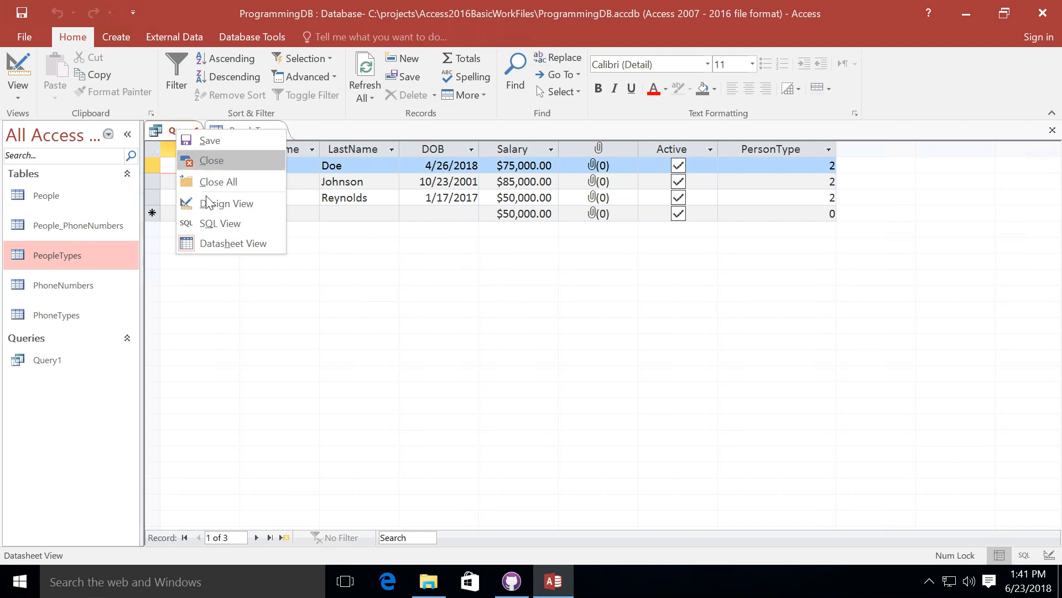
pyautogui.click(219, 222)
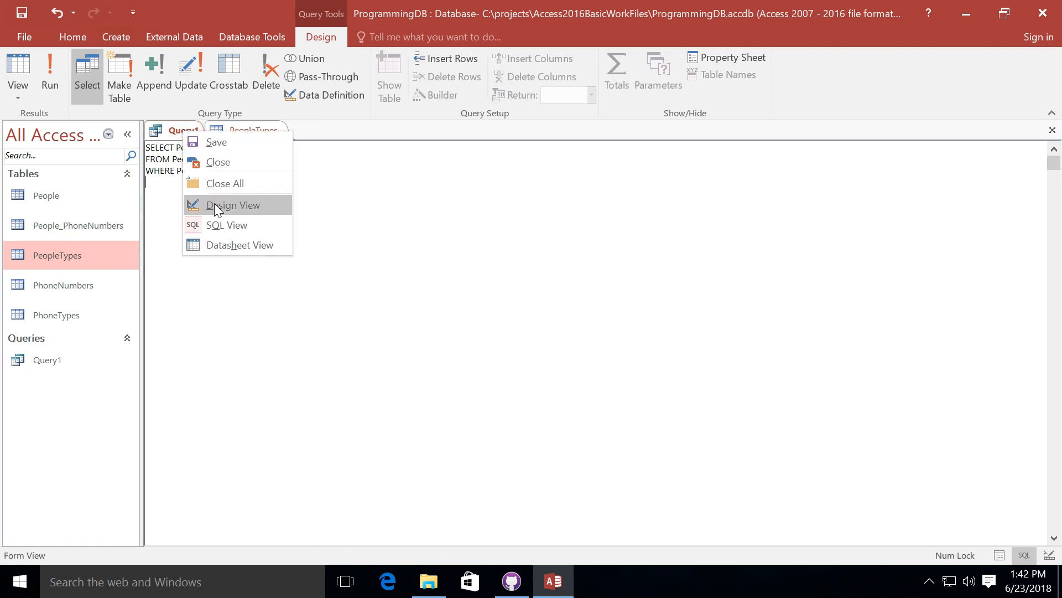
# - Run Query1 from Design View to confirm the three type-2 results, then return to the grid
pyautogui.click(233, 204)
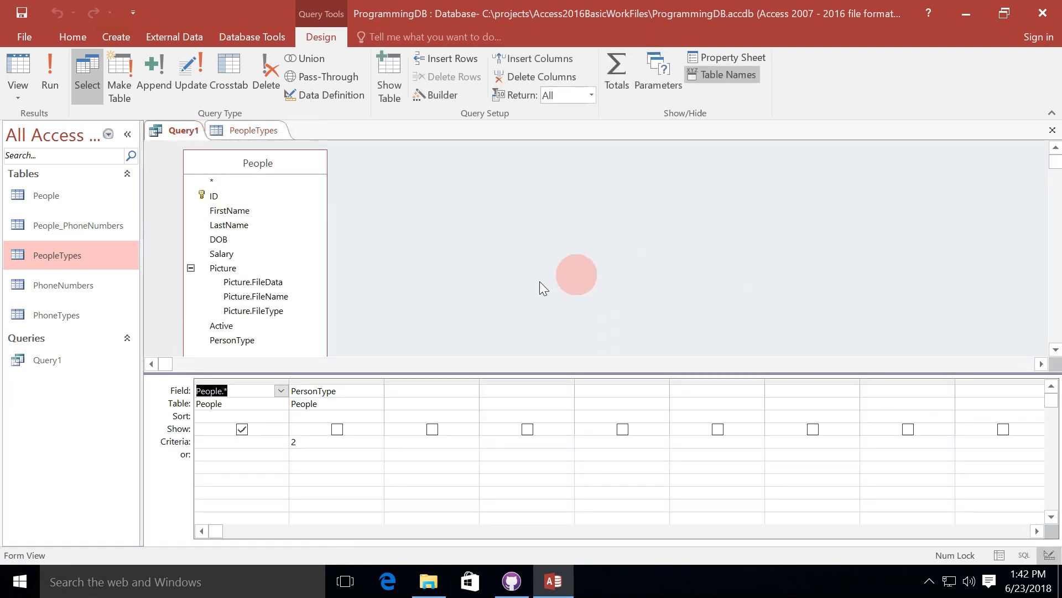
pyautogui.click(48, 74)
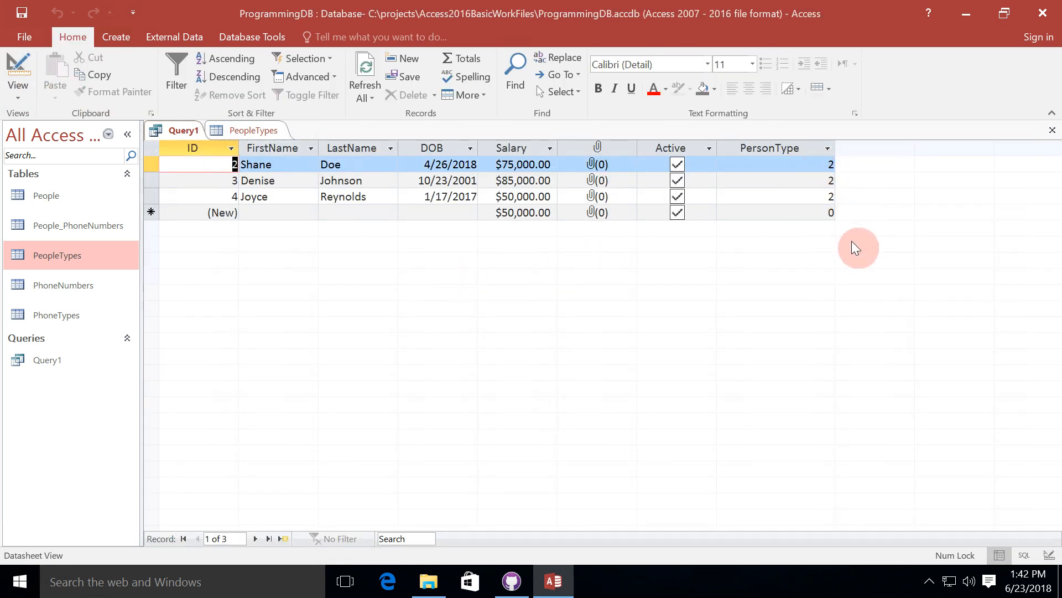
pyautogui.moveTo(690, 303)
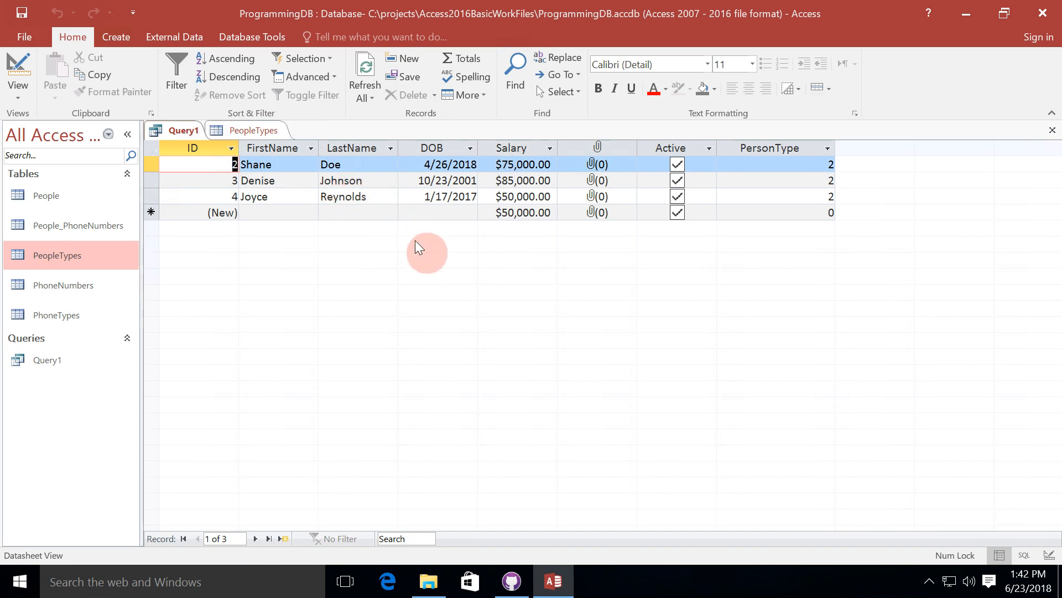
pyautogui.moveTo(546, 332)
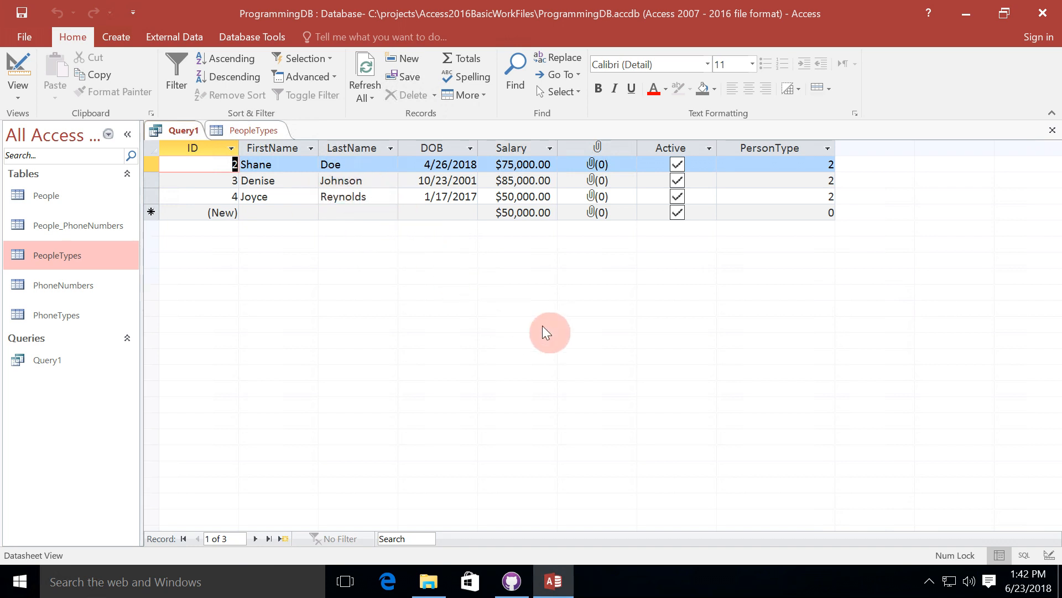
pyautogui.rightClick(176, 130)
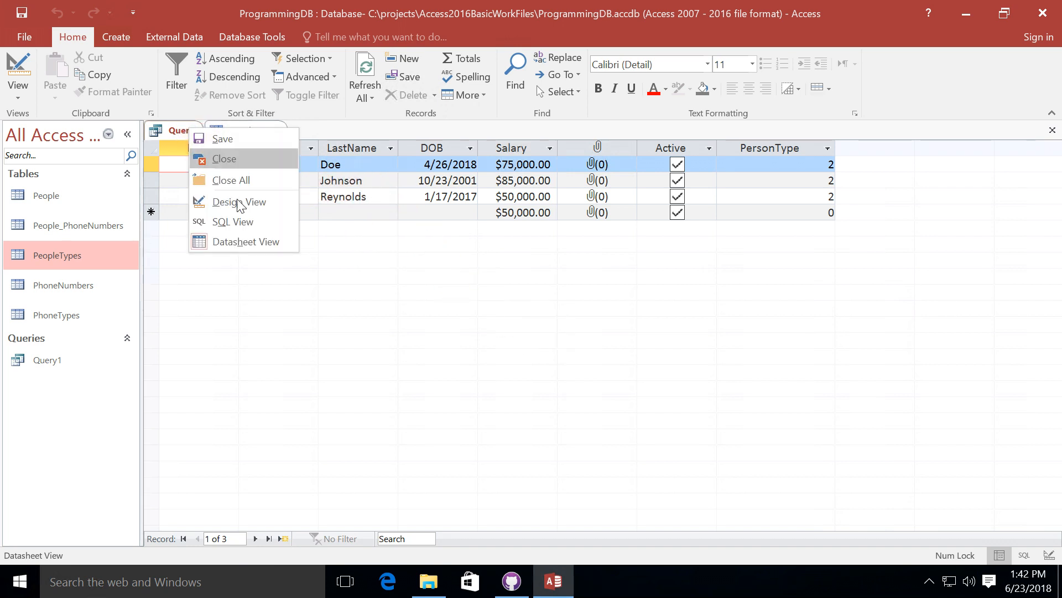
pyautogui.click(239, 202)
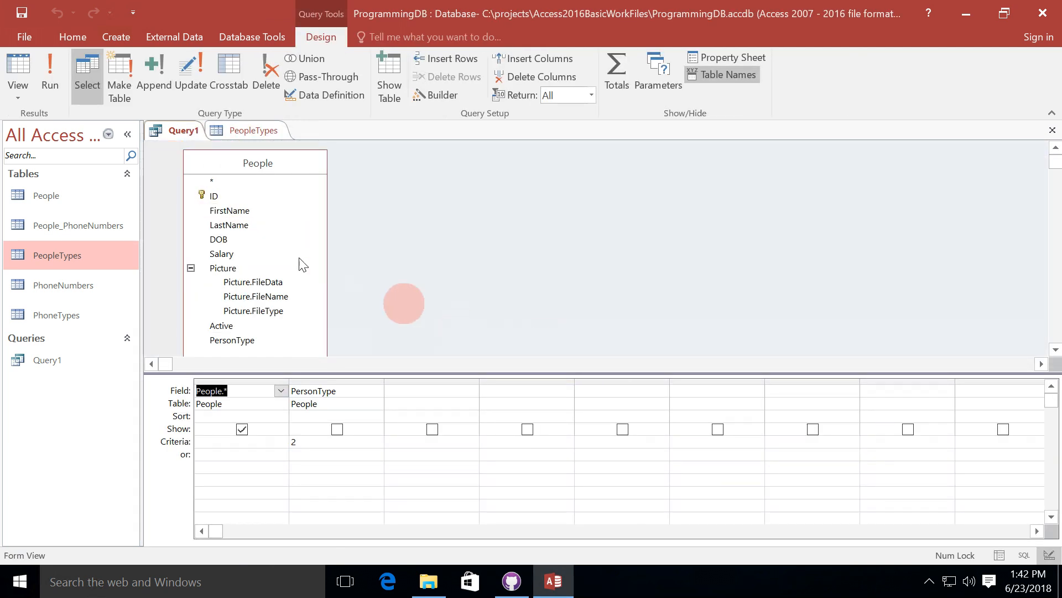
pyautogui.write('LastName')
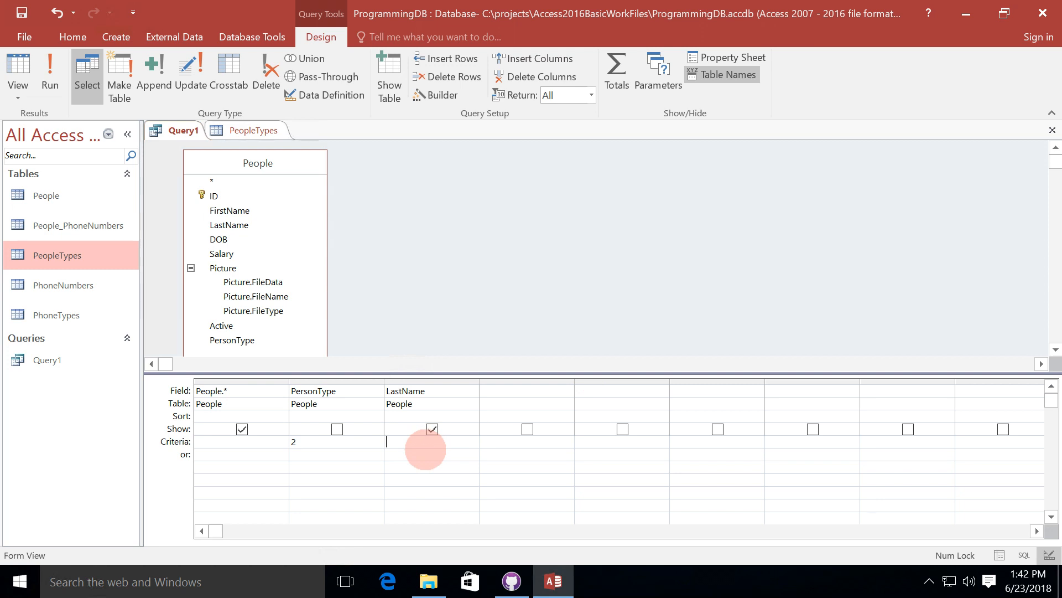
pyautogui.write('Johnson')
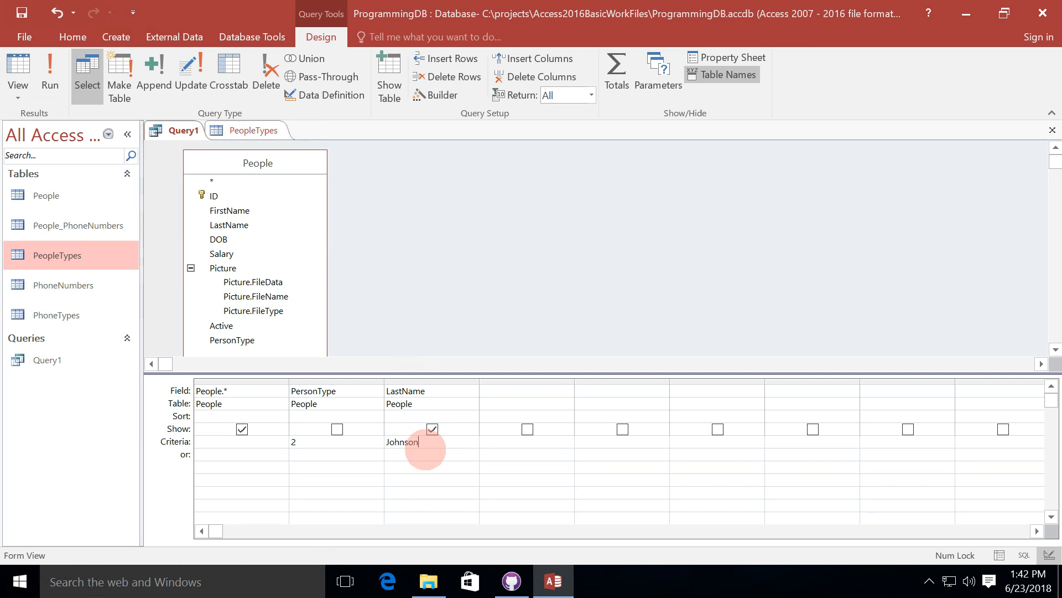
pyautogui.click(18, 70)
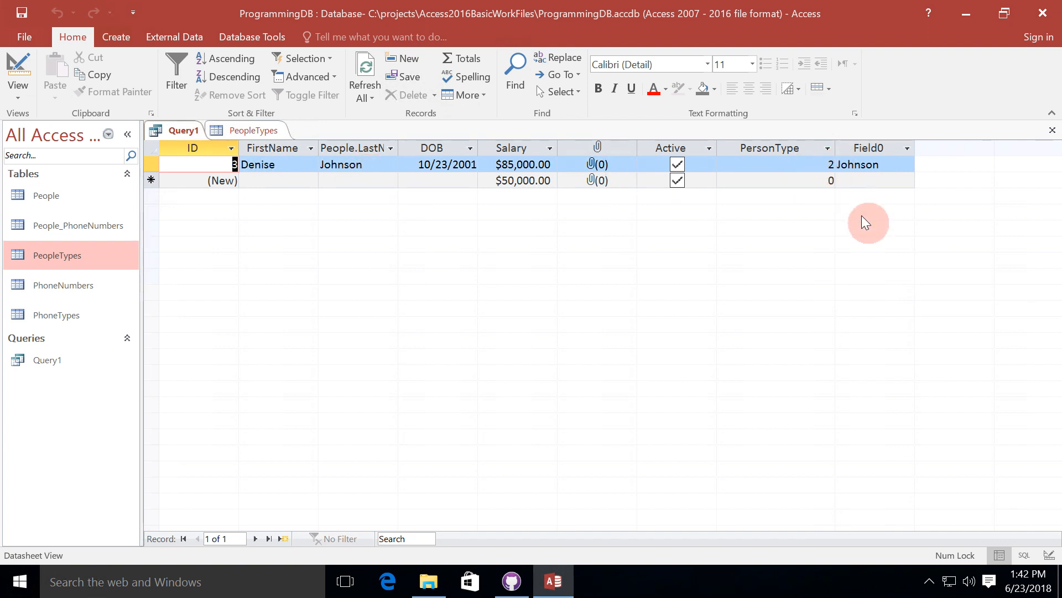
pyautogui.moveTo(881, 191)
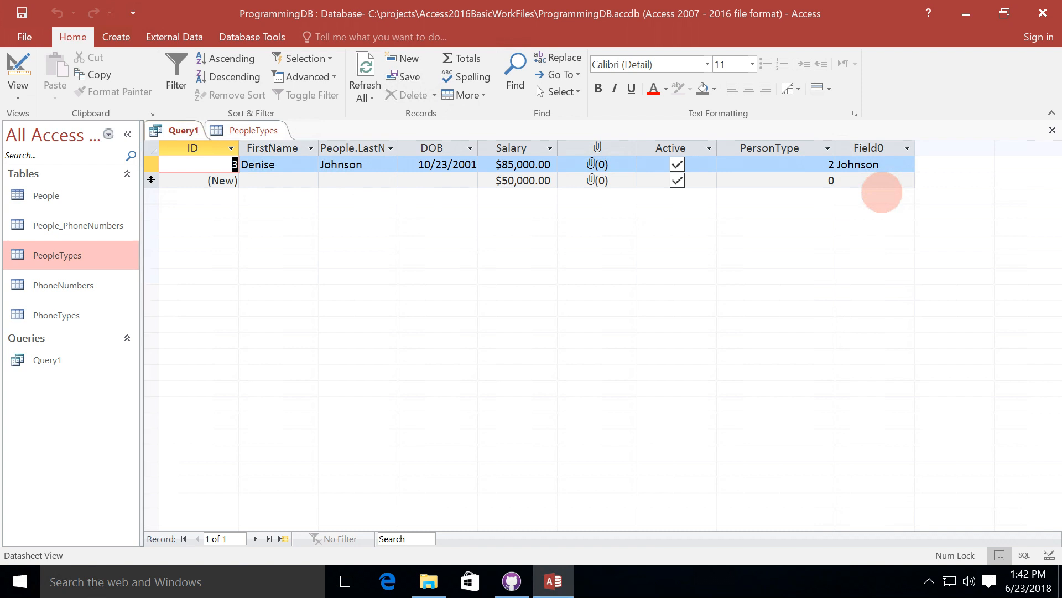
pyautogui.moveTo(915, 206)
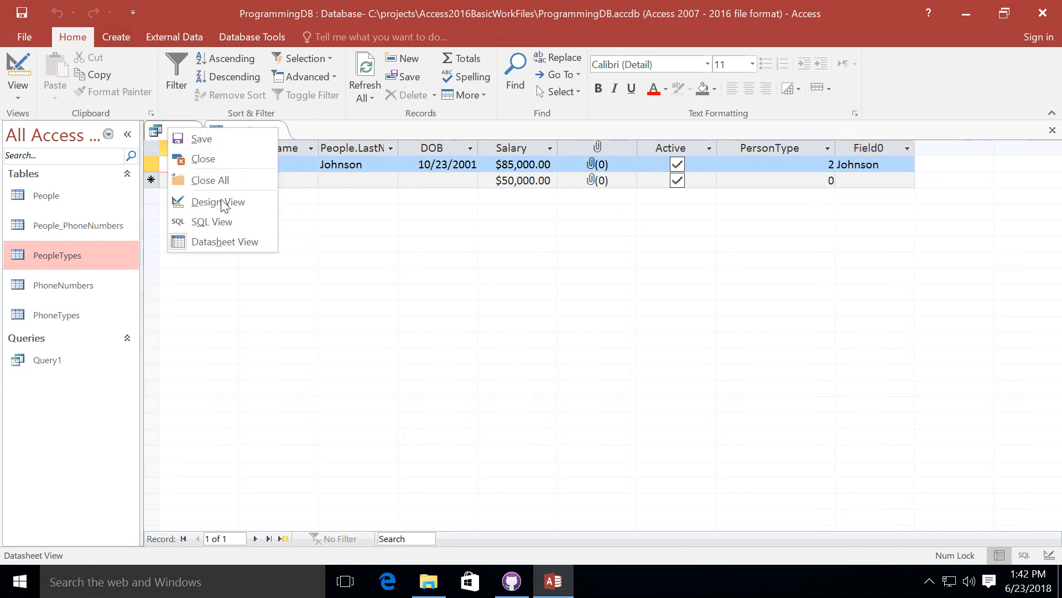
# - Hide the LastName criterion column and view the SQL showing PersonType=2 AND LastName="Johnson"
pyautogui.click(218, 202)
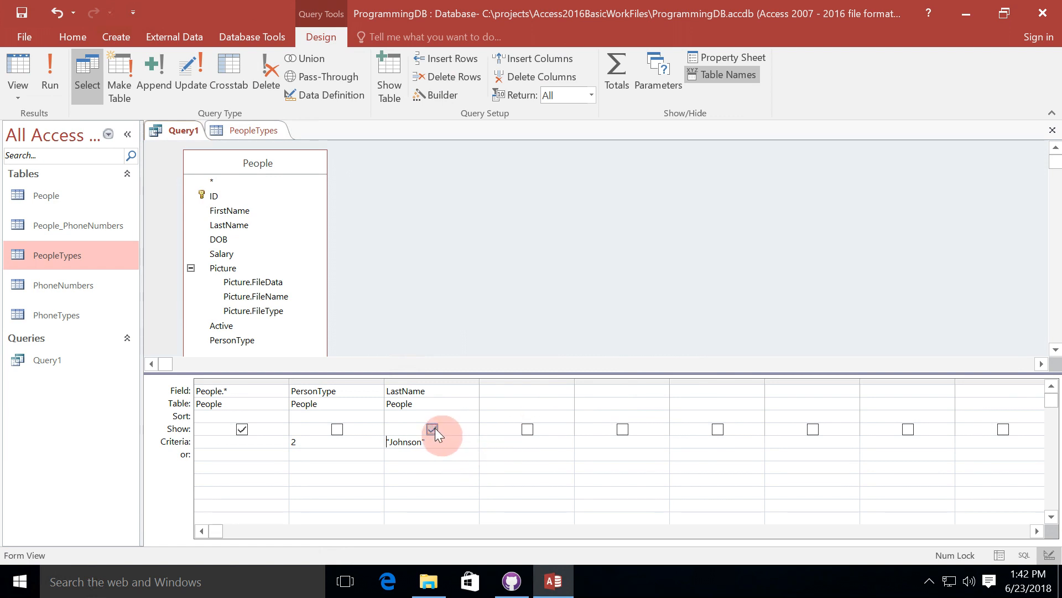
pyautogui.click(432, 430)
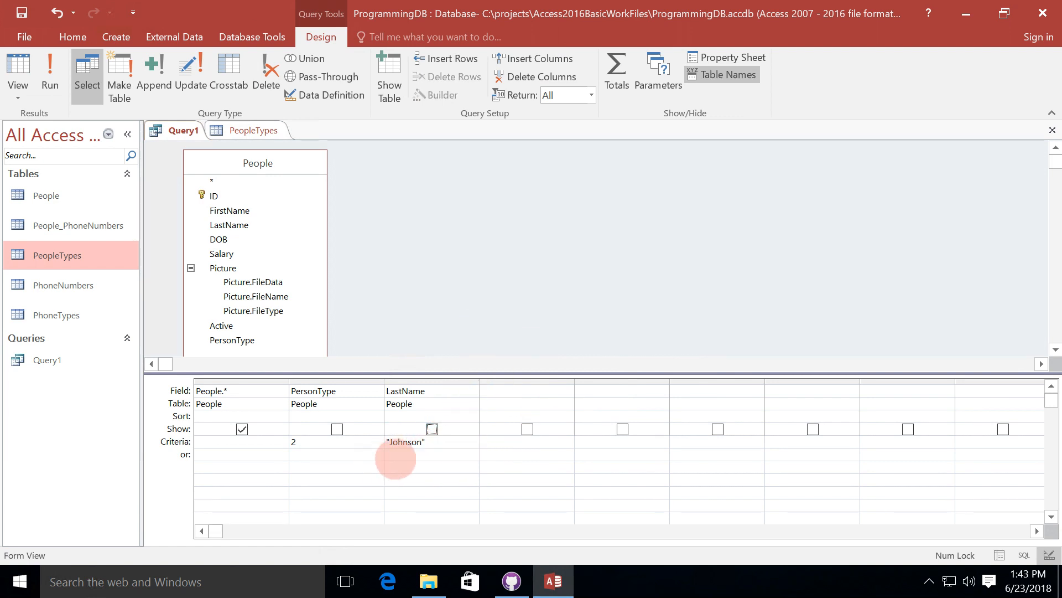
pyautogui.moveTo(482, 498)
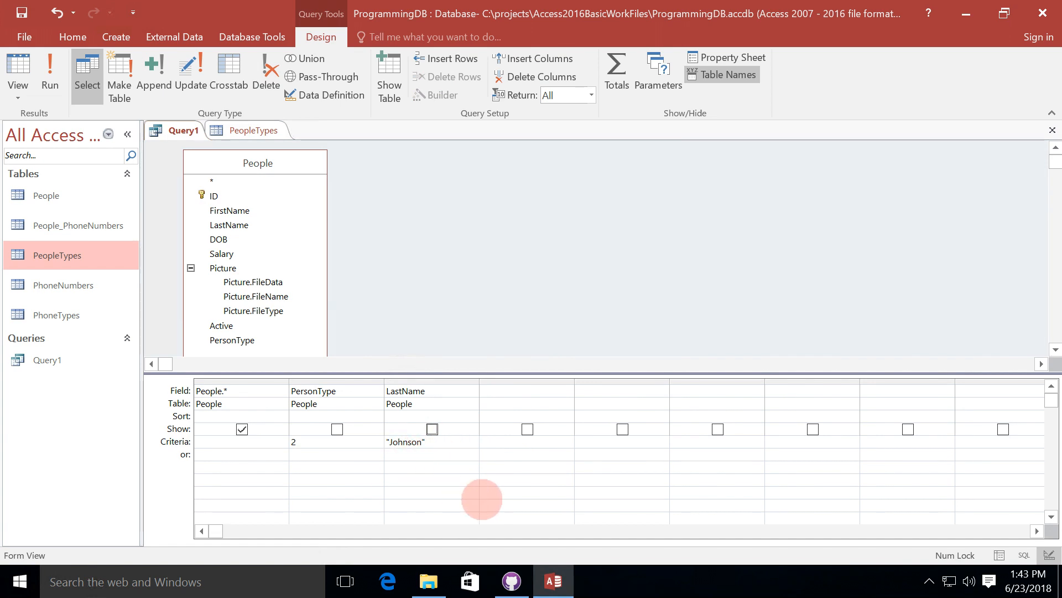
pyautogui.moveTo(396, 241)
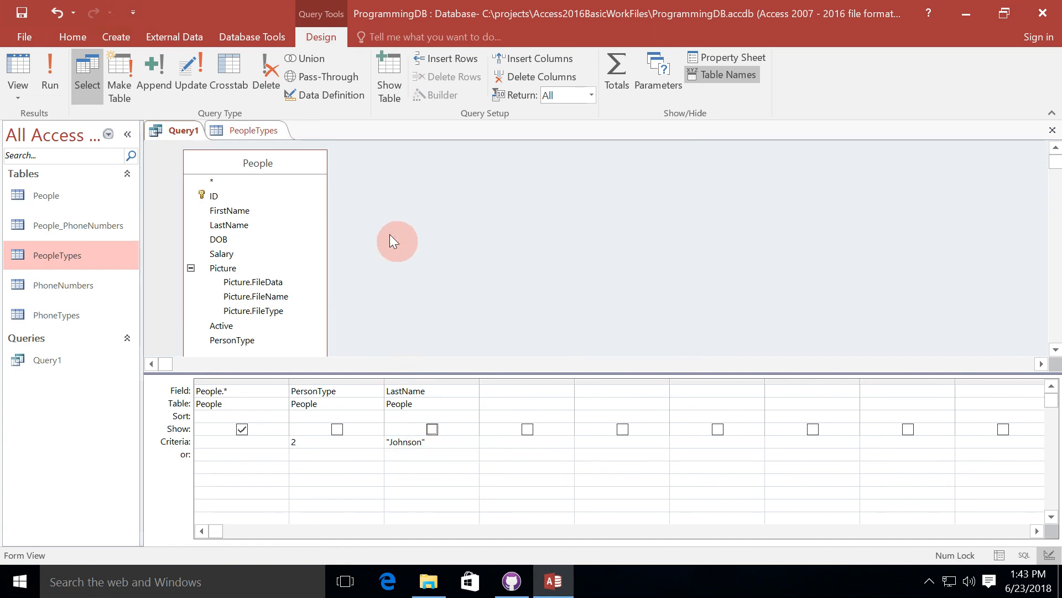
pyautogui.click(1023, 554)
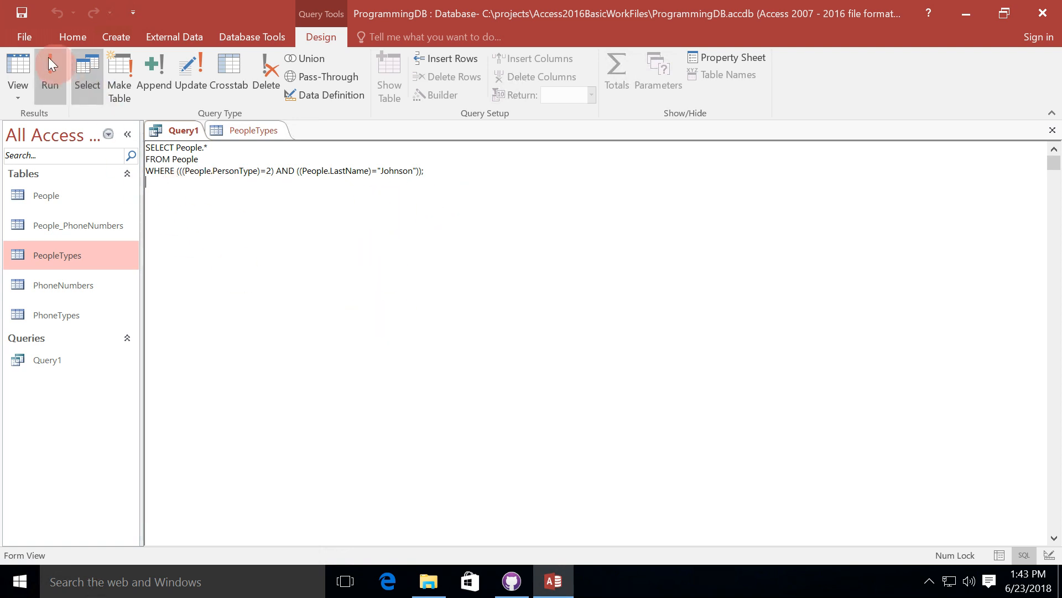
pyautogui.click(50, 71)
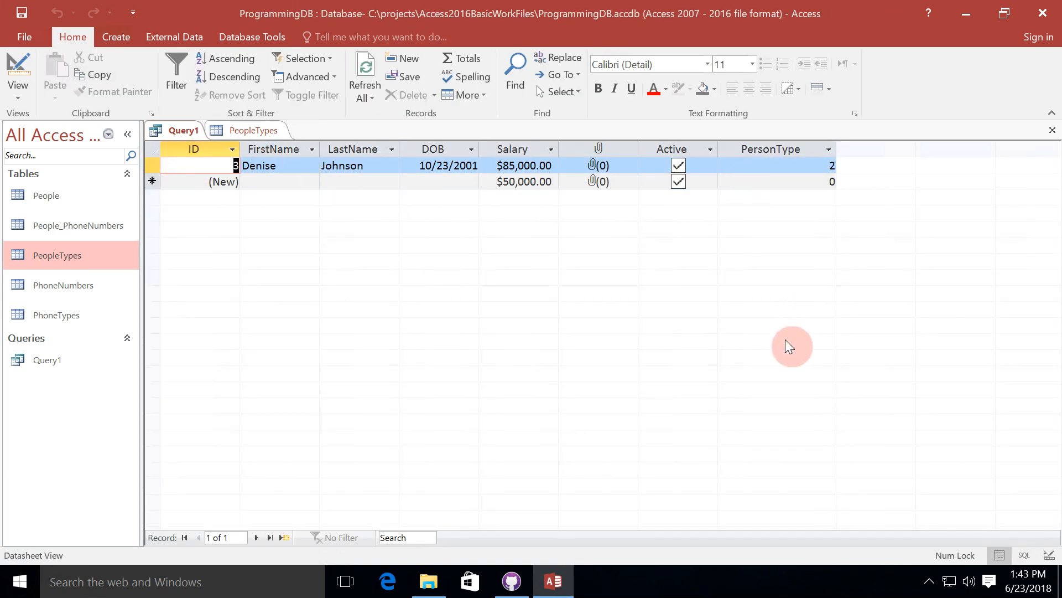
pyautogui.moveTo(756, 352)
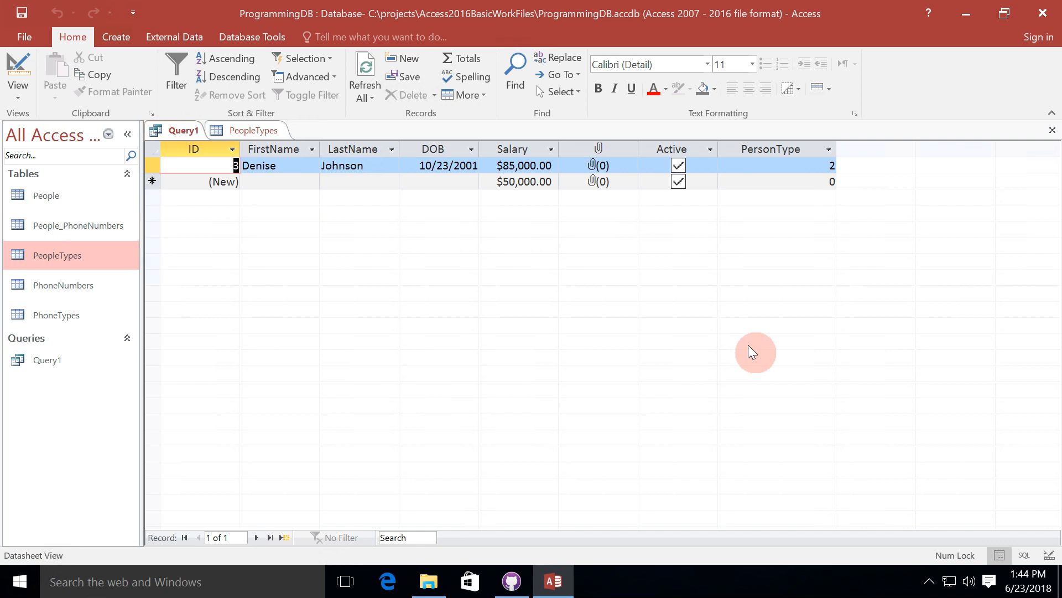
pyautogui.rightClick(174, 132)
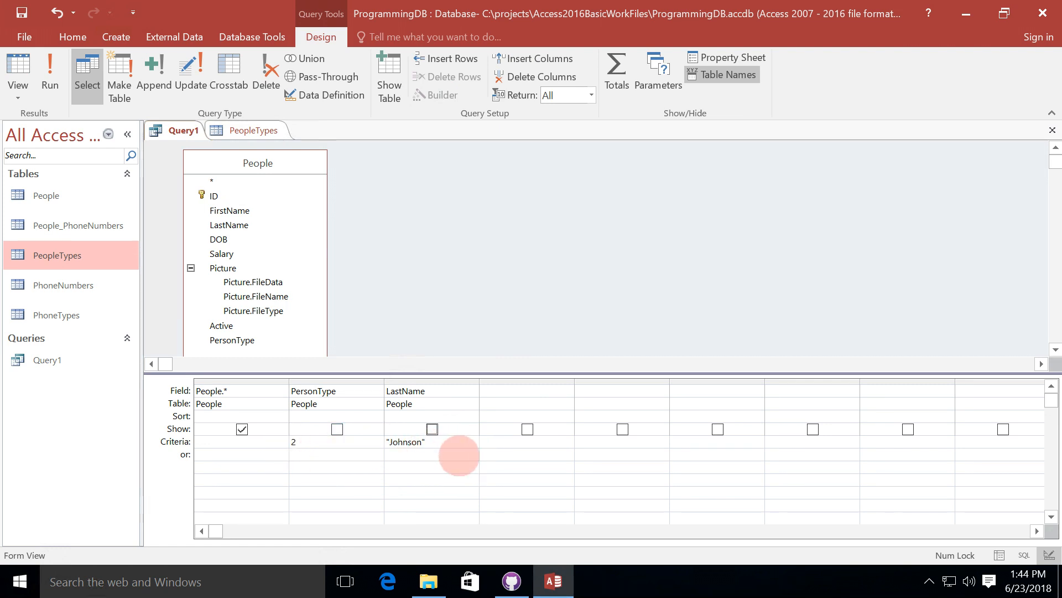
pyautogui.moveTo(448, 449)
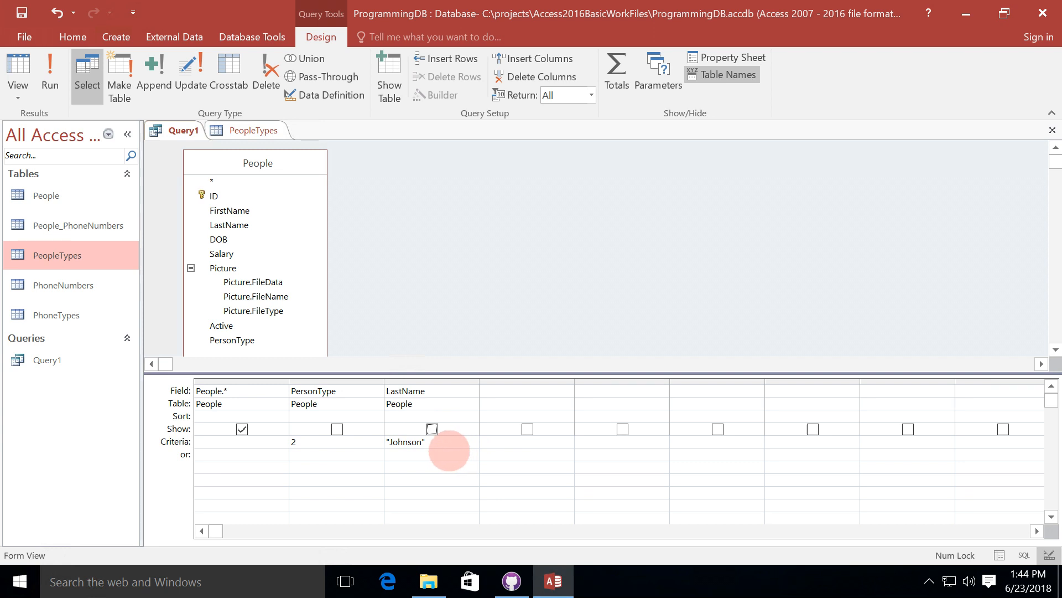
pyautogui.rightClick(447, 450)
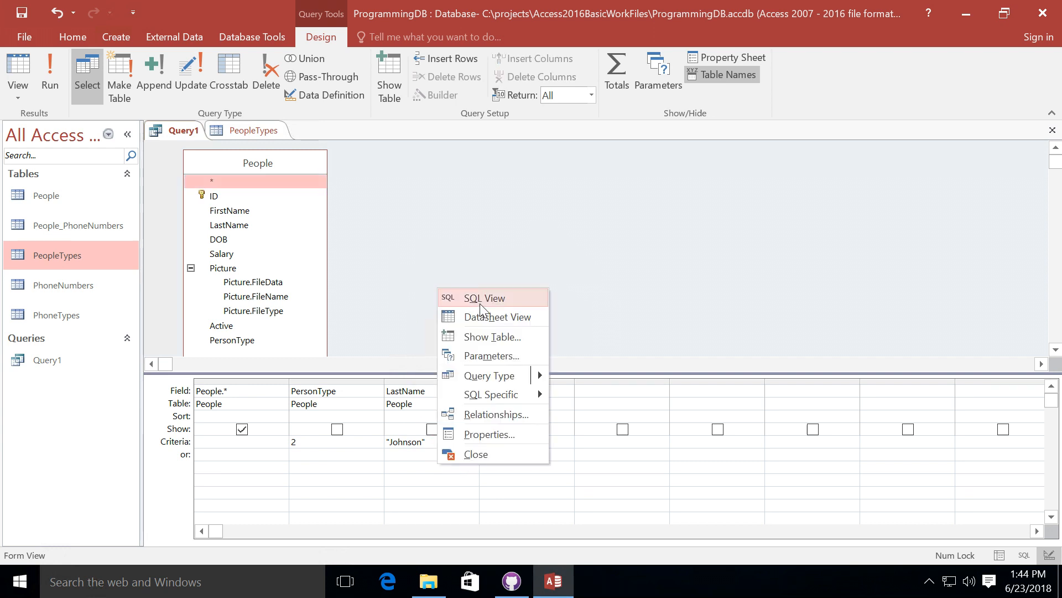
# - Delete the PersonType and LastName criterion columns so Query1 returns all five people again
pyautogui.click(484, 298)
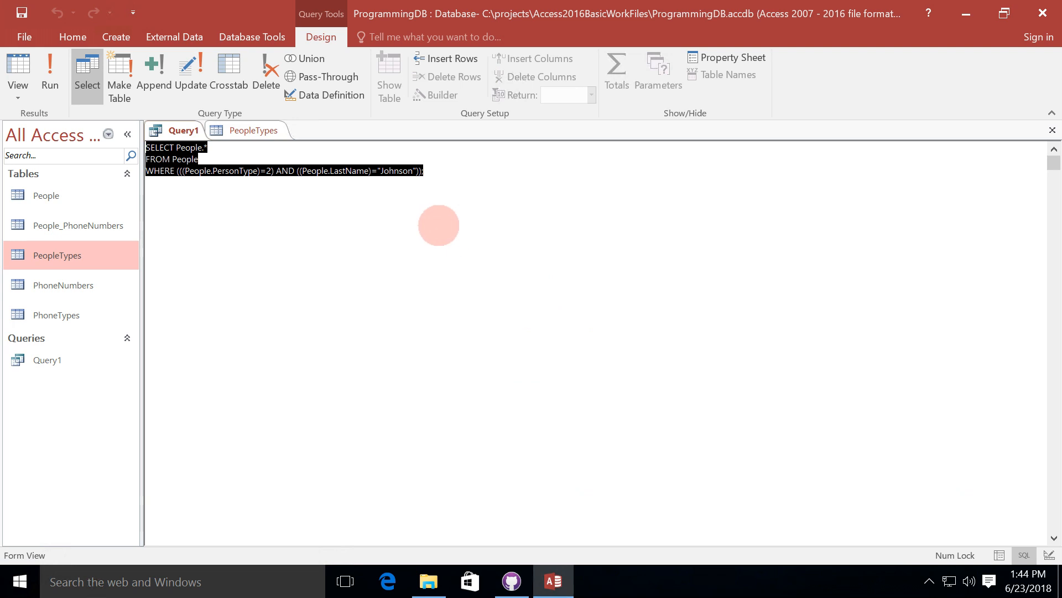
pyautogui.rightClick(176, 131)
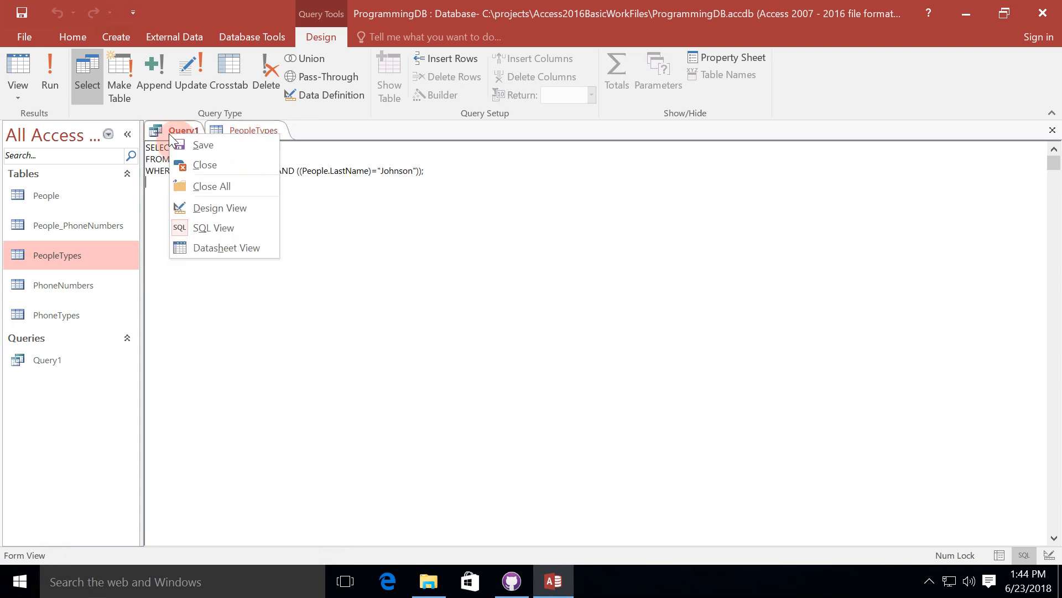
pyautogui.click(219, 207)
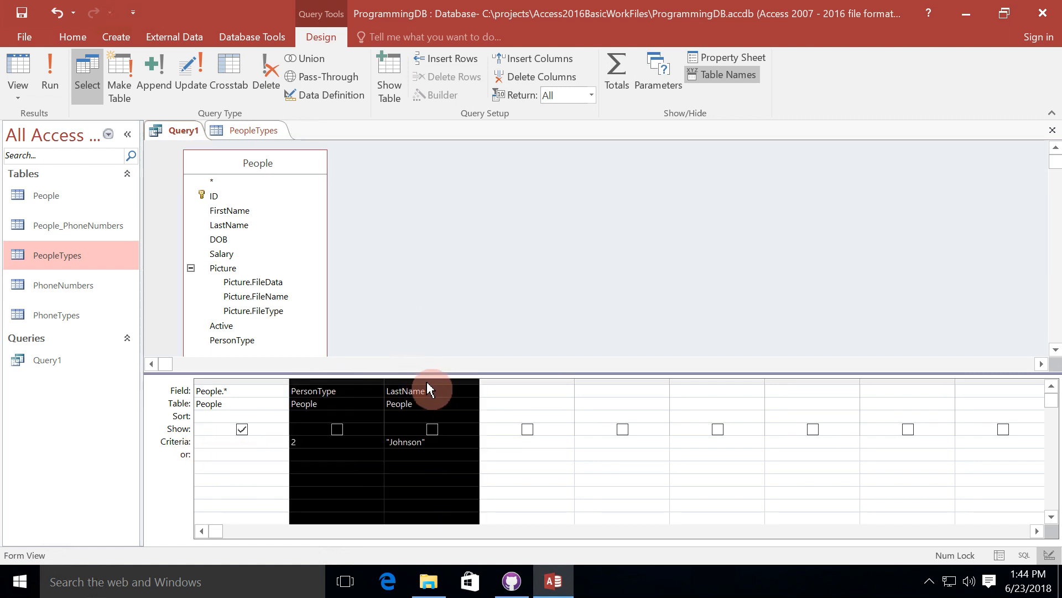
pyautogui.click(50, 74)
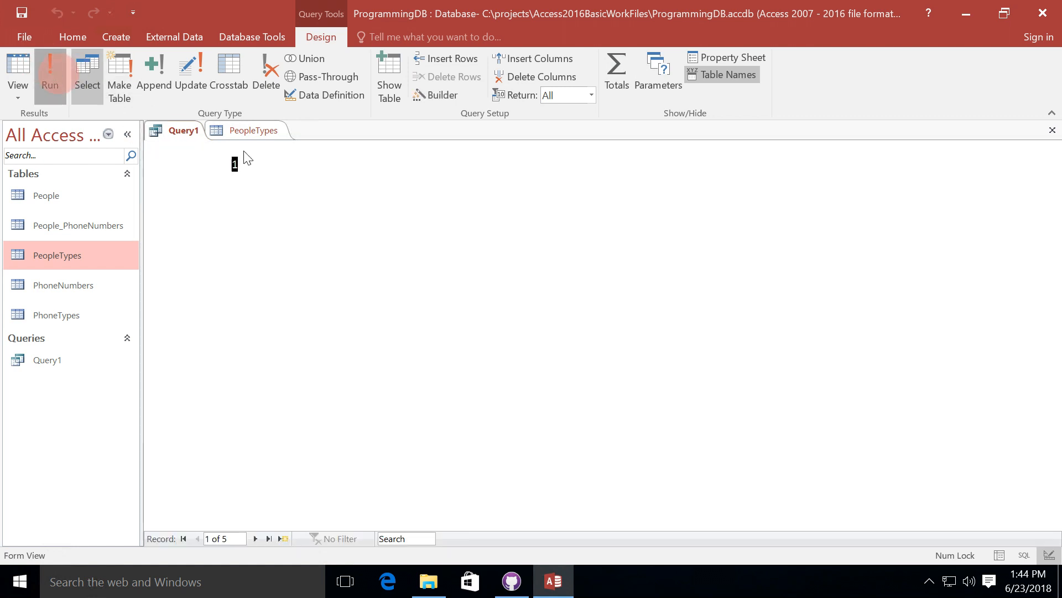
pyautogui.click(50, 73)
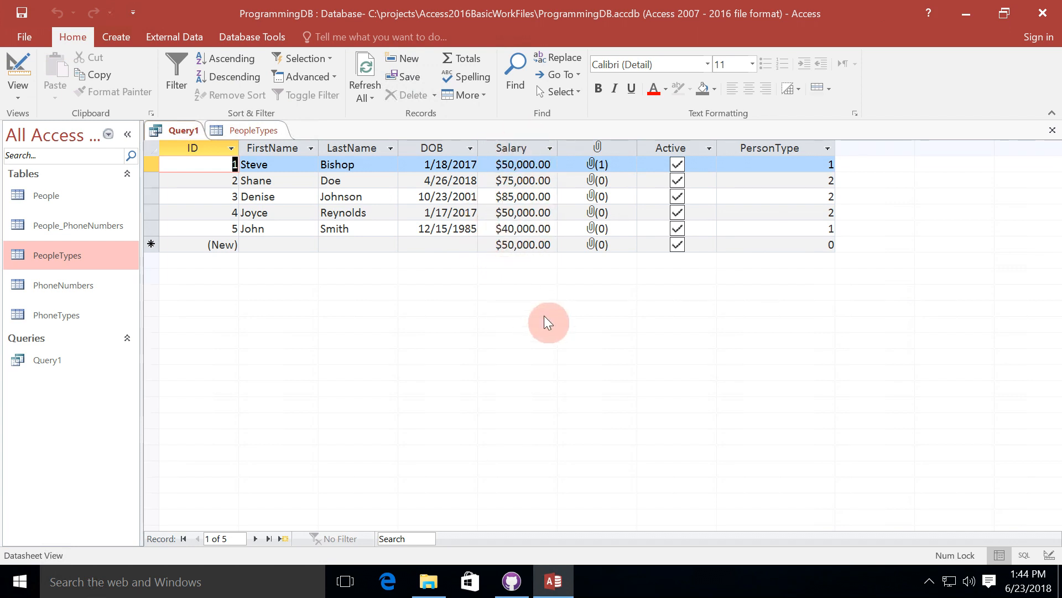
pyautogui.moveTo(551, 321)
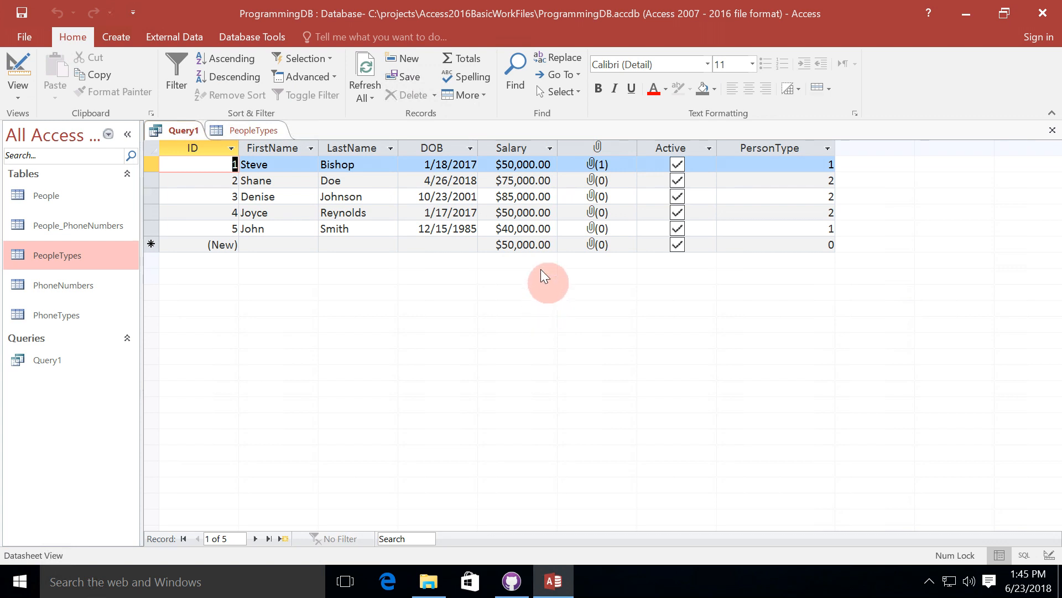
pyautogui.moveTo(567, 227)
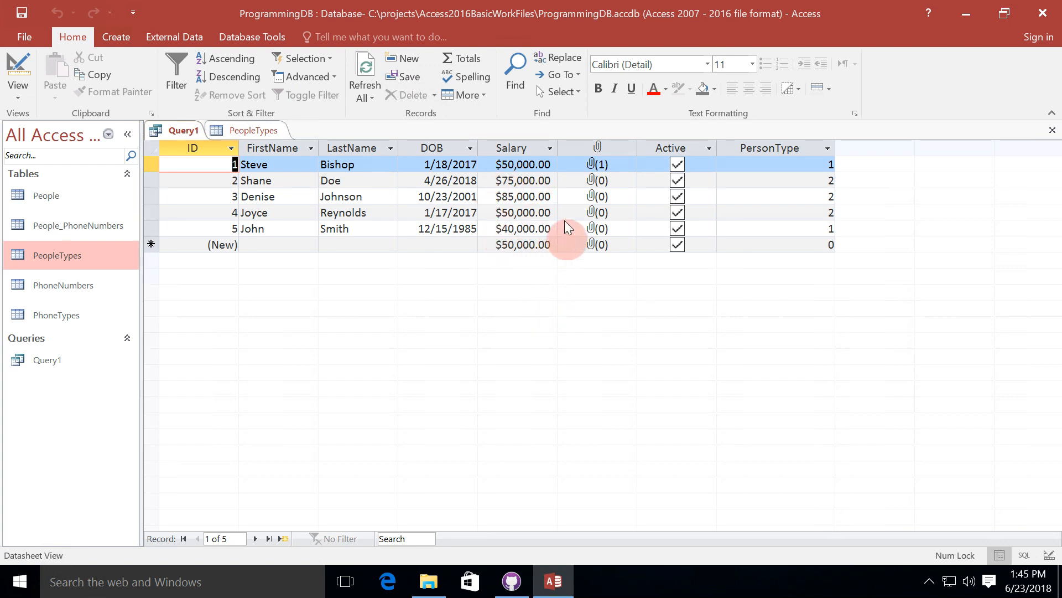
pyautogui.moveTo(525, 261)
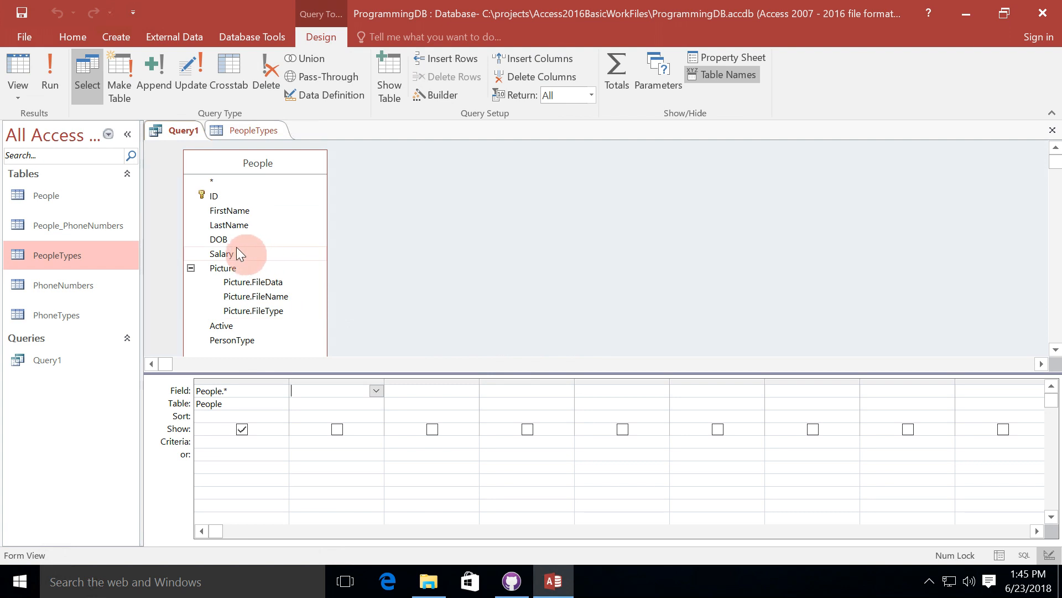
# - Add a Salary column with criterion >=50000 and run to test it
pyautogui.doubleClick(221, 253)
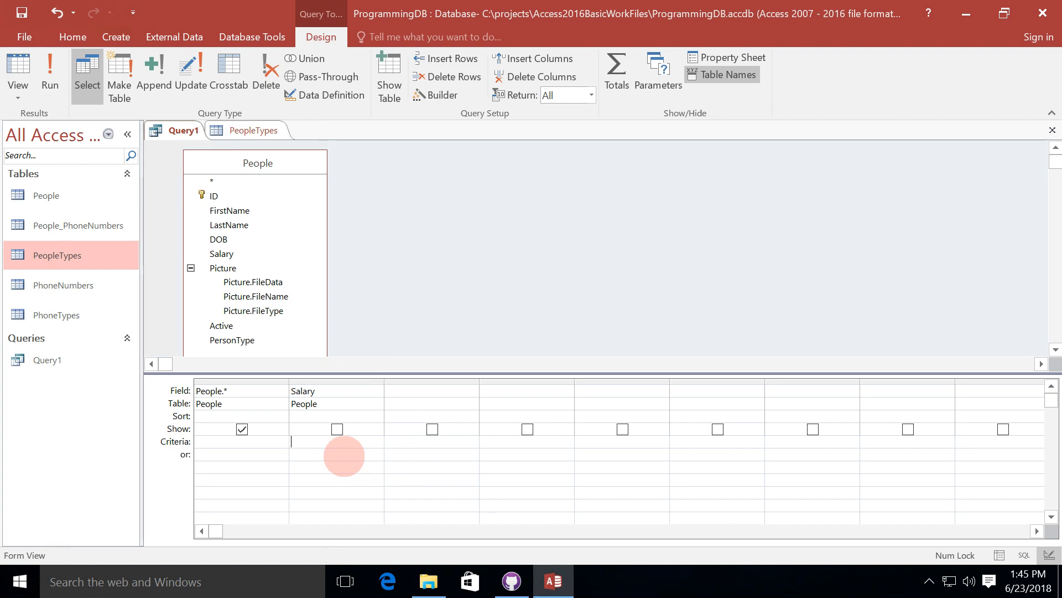
pyautogui.write('>')
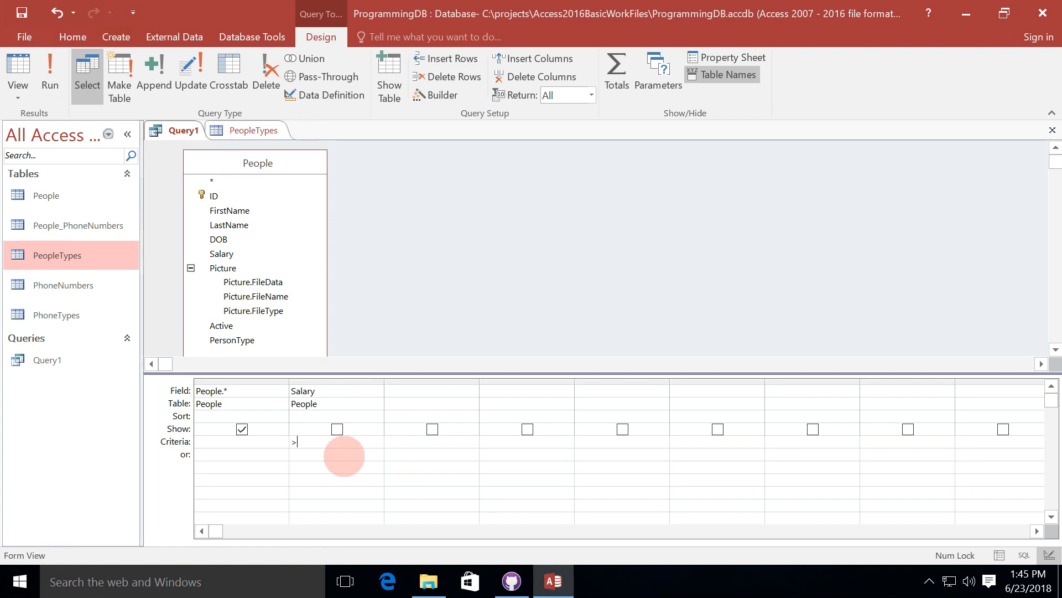
pyautogui.write('500')
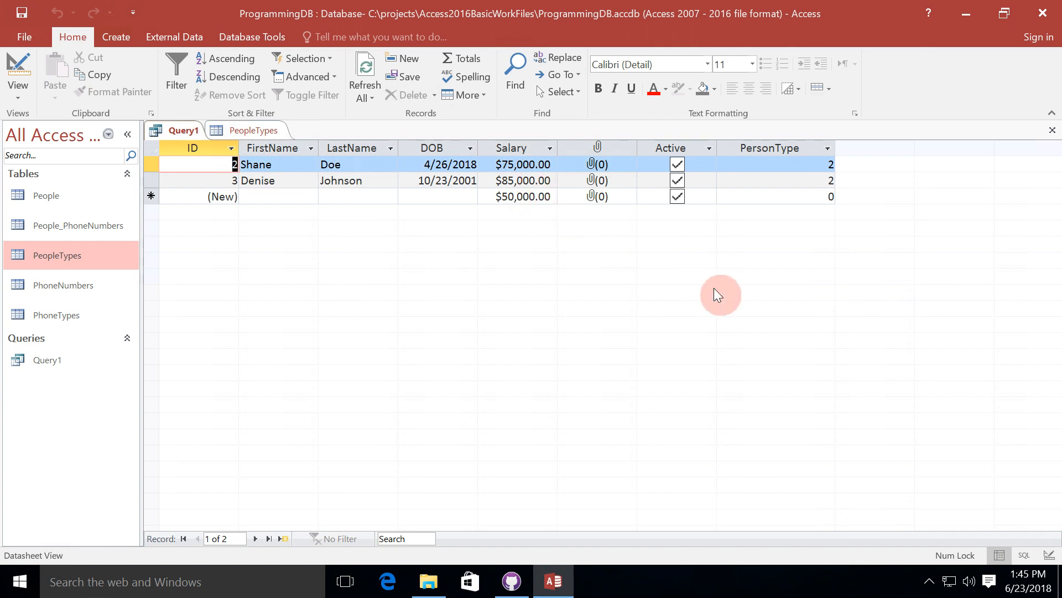
pyautogui.rightClick(176, 129)
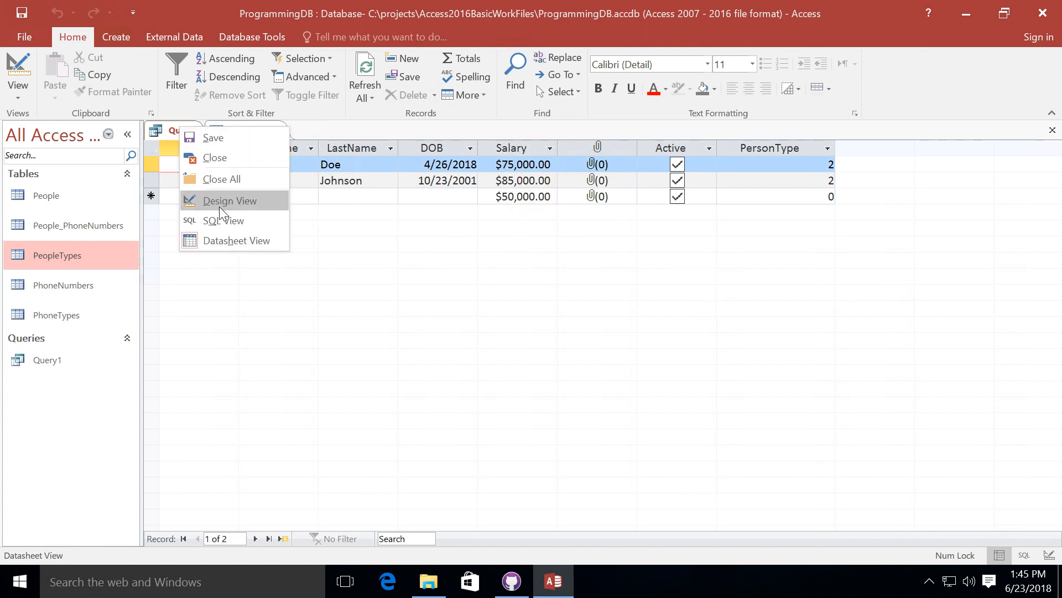
pyautogui.click(229, 200)
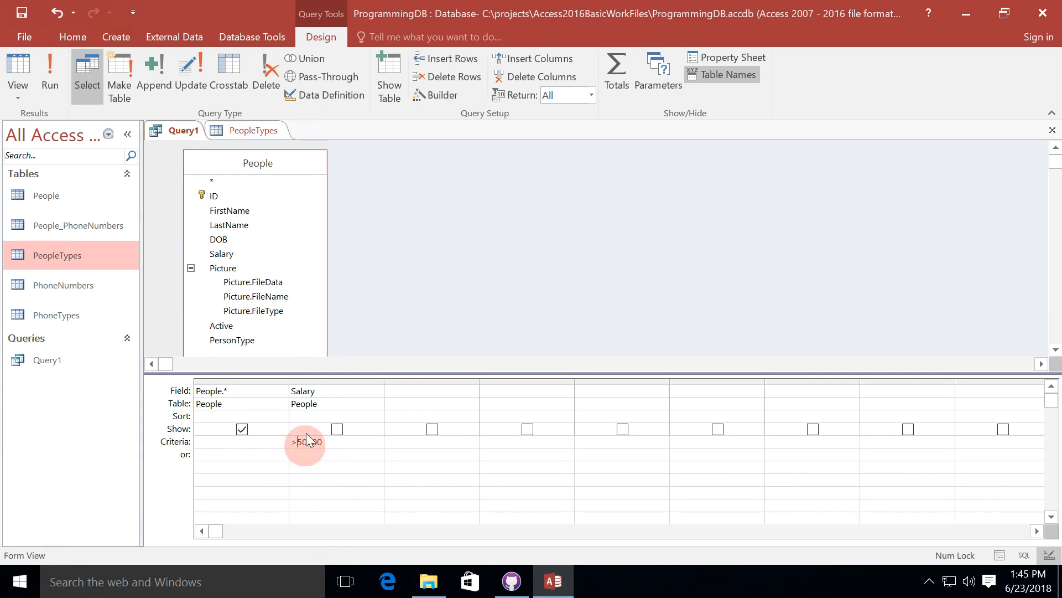
pyautogui.write('>=50000')
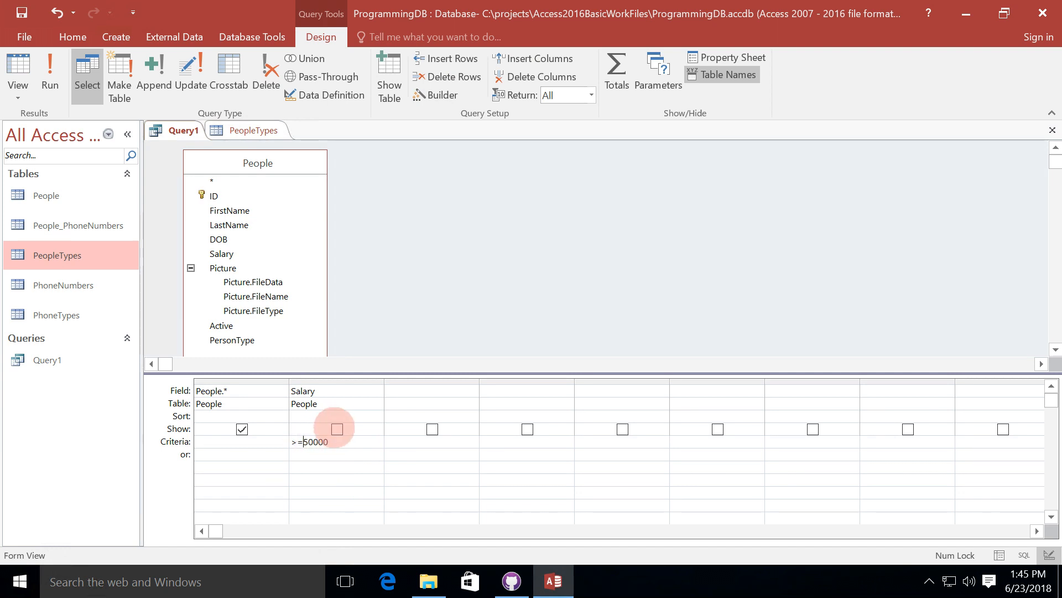
pyautogui.click(48, 74)
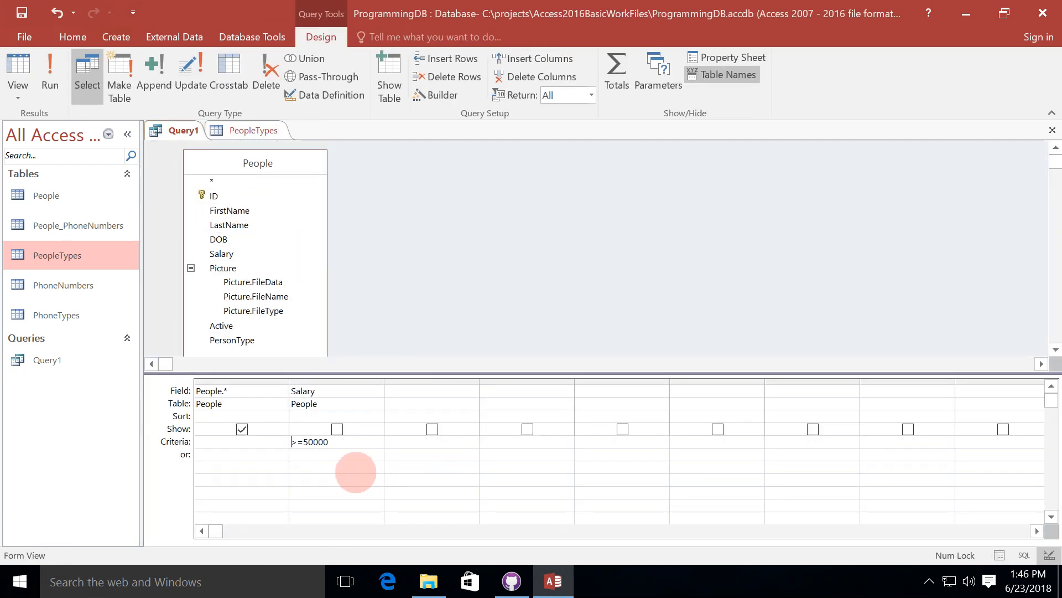
pyautogui.moveTo(348, 451)
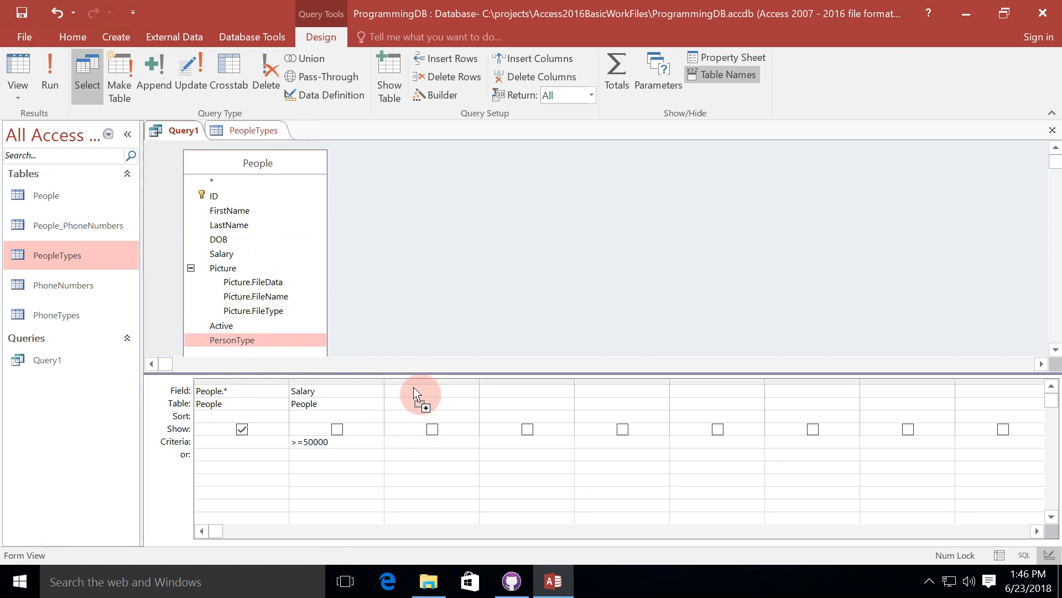
# - Add PersonType with criterion 1 beside Salary >=50000, returning only Steve Bishop, then back to design
pyautogui.moveTo(231, 340); pyautogui.dragTo(420, 393)
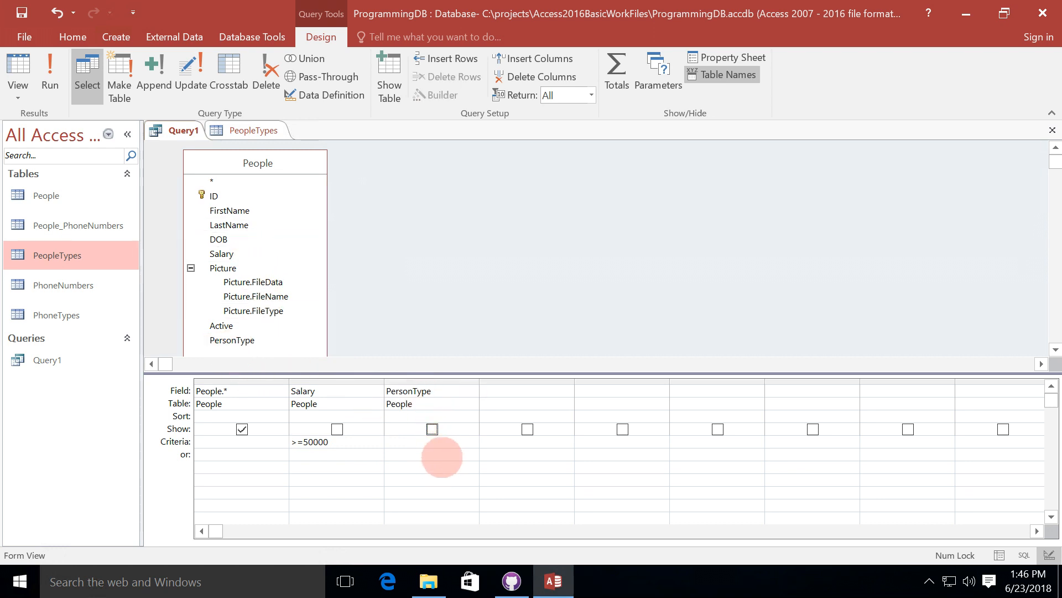
pyautogui.write('1')
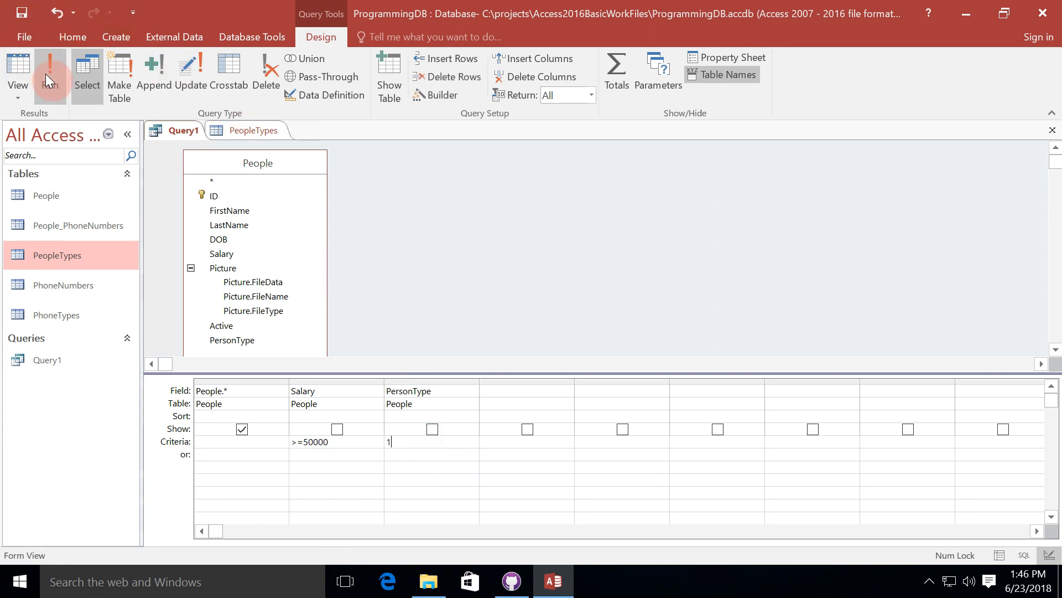
pyautogui.click(50, 73)
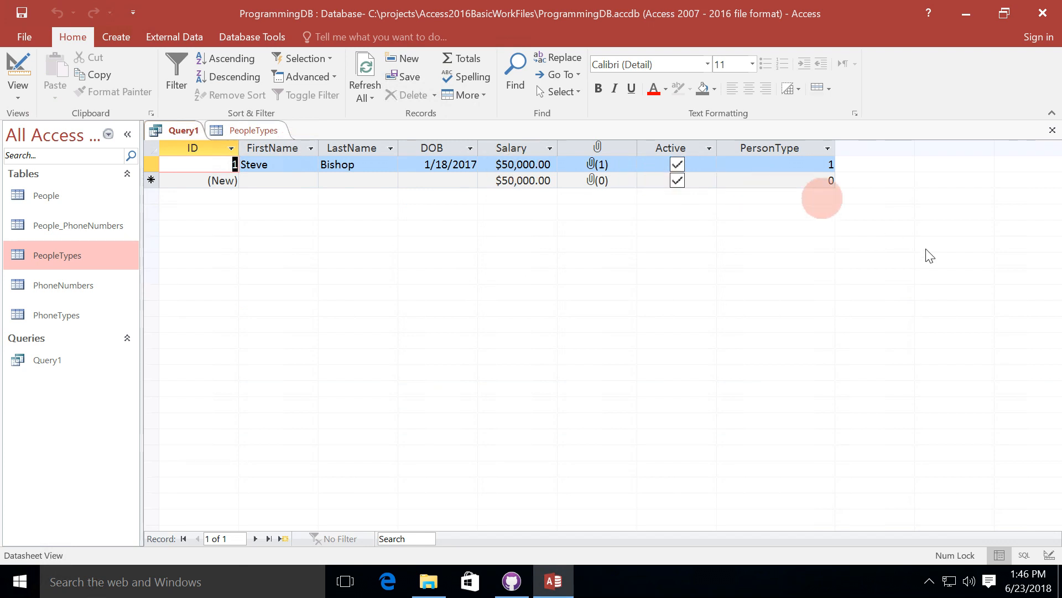
pyautogui.rightClick(176, 129)
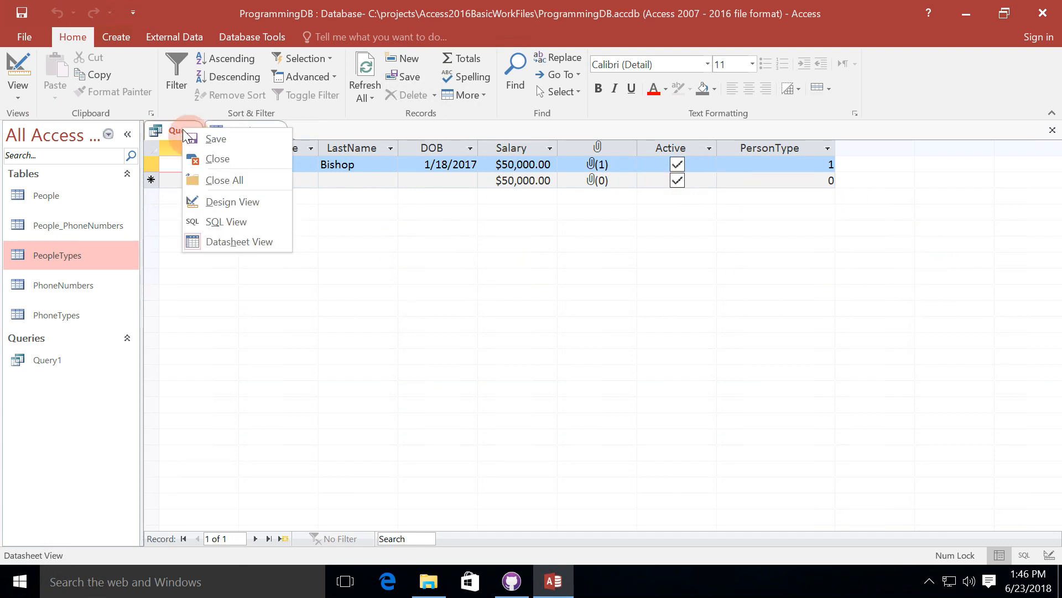
pyautogui.click(234, 202)
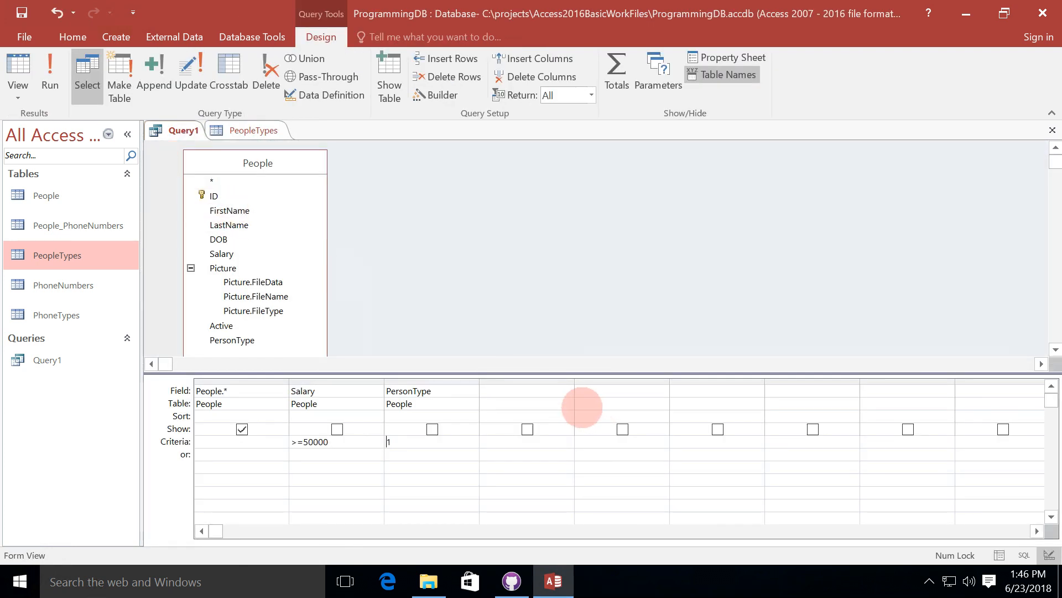
pyautogui.moveTo(264, 406)
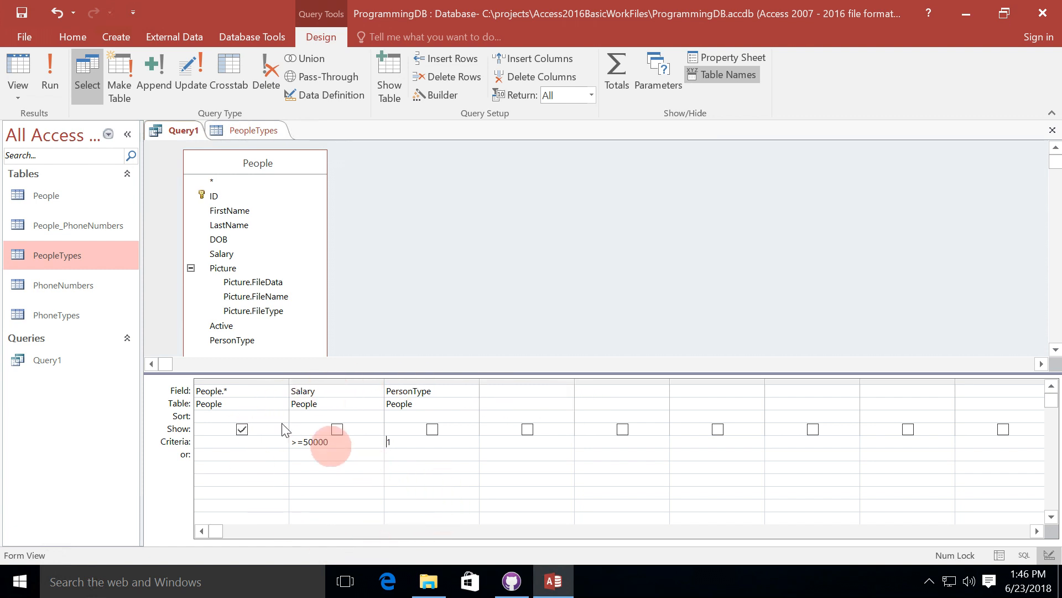
pyautogui.click(241, 380)
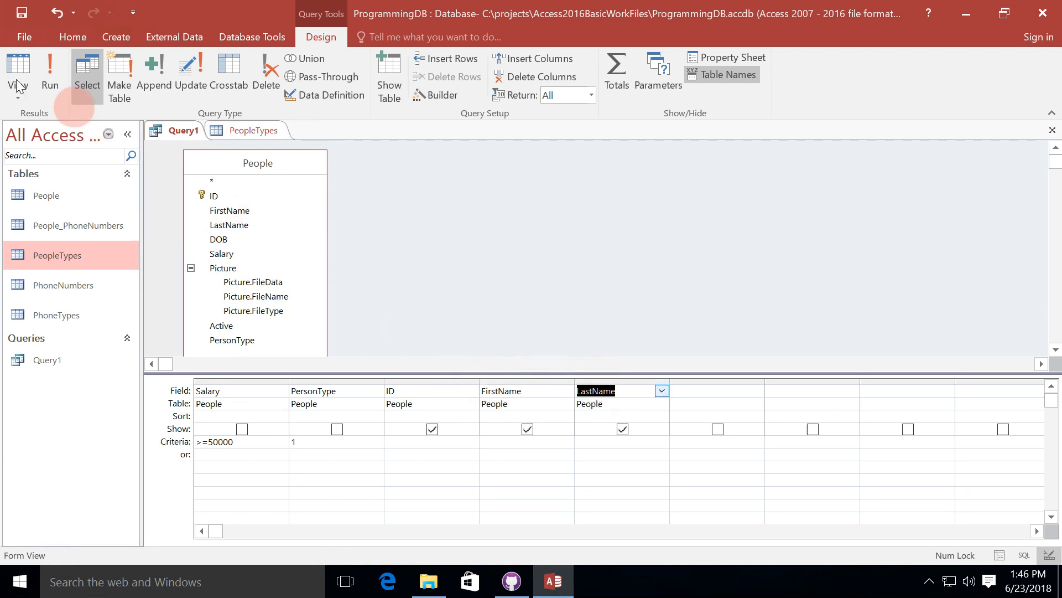
pyautogui.click(50, 73)
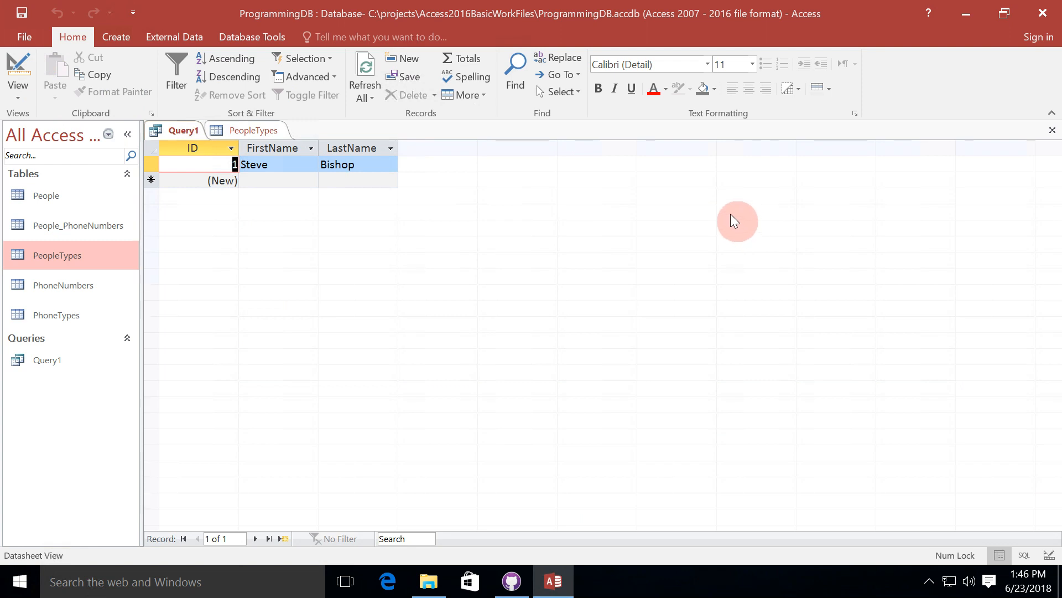
# - Switch Query1 to SQL View showing WHERE Salary>=50000 AND PersonType=1
pyautogui.rightClick(177, 129)
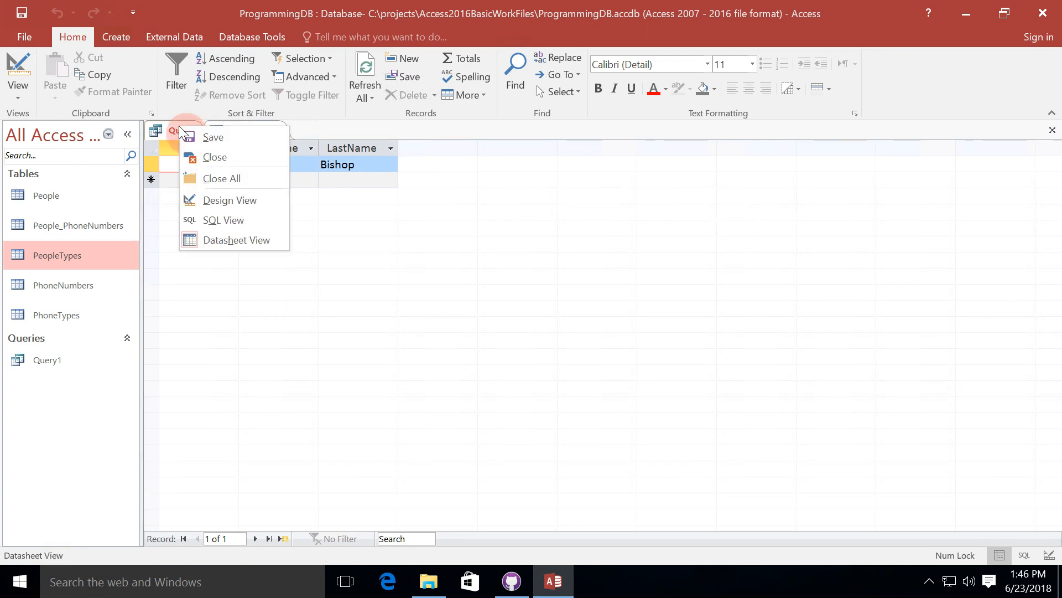
pyautogui.click(230, 199)
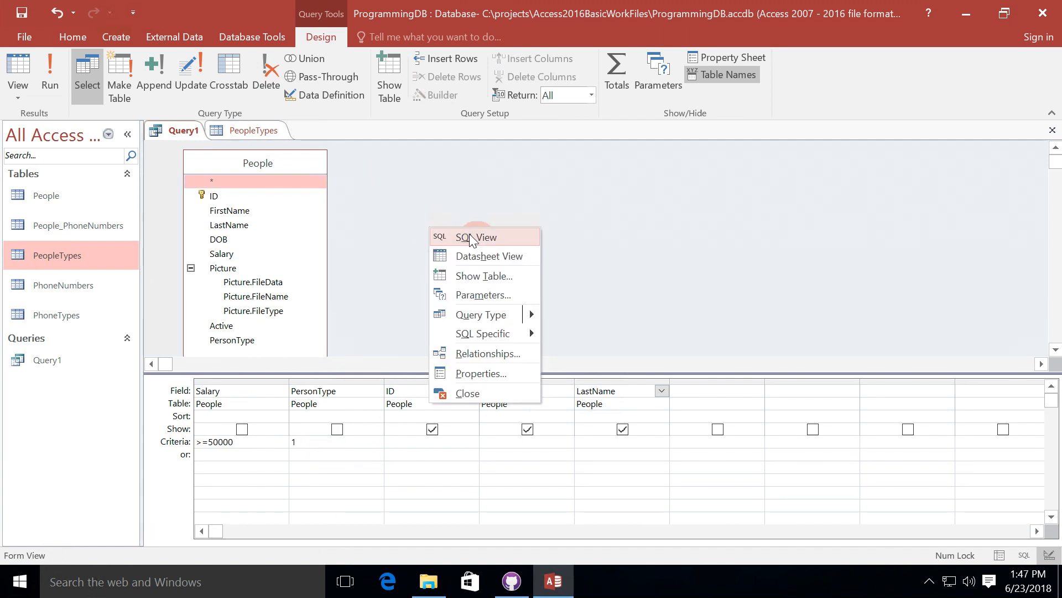
pyautogui.click(476, 237)
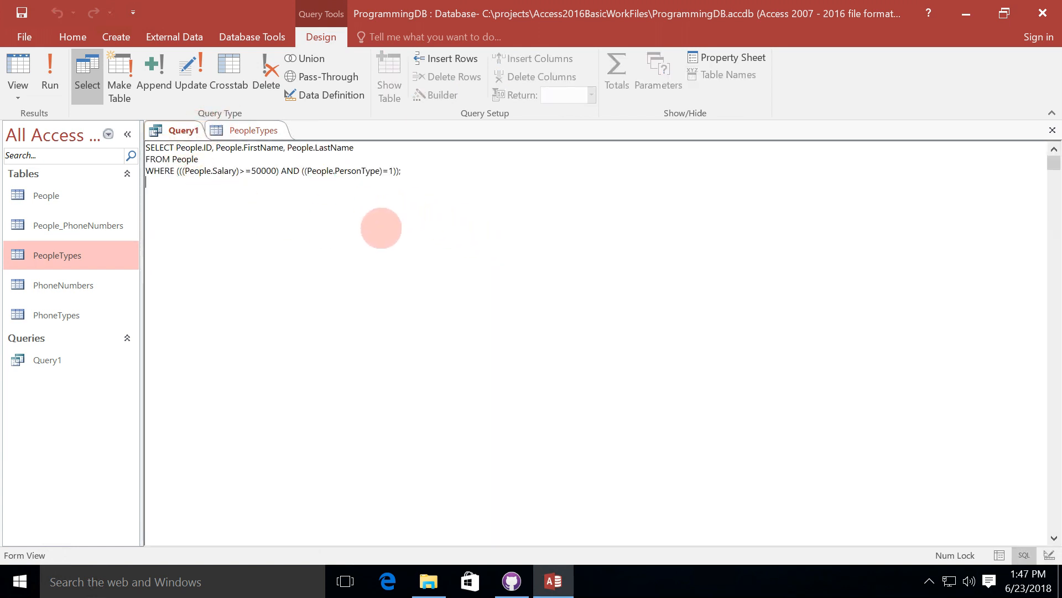